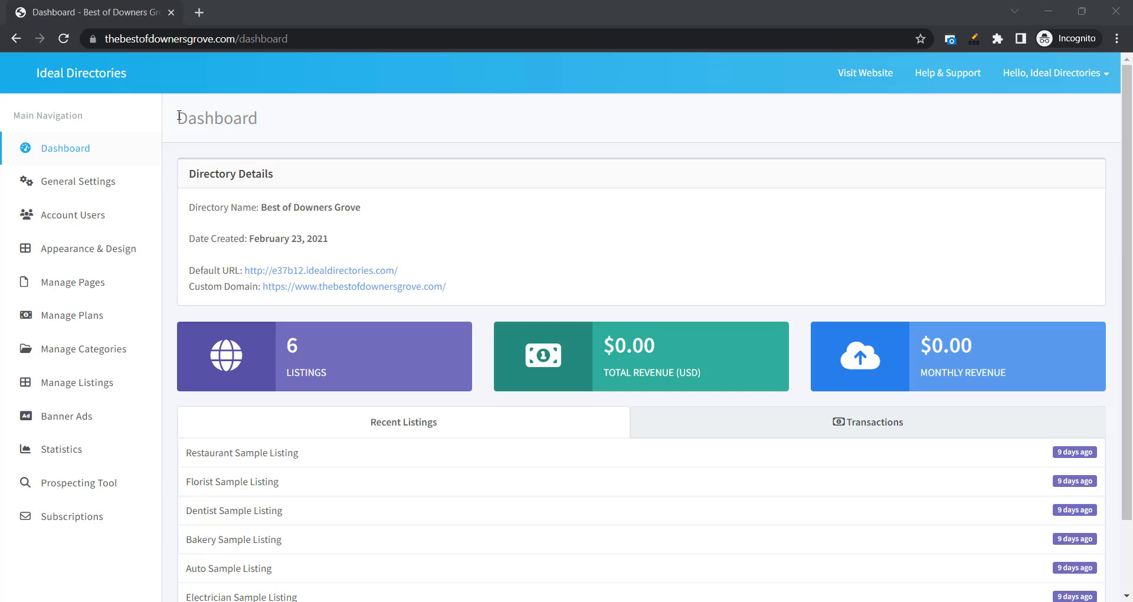
pyautogui.moveTo(87, 249)
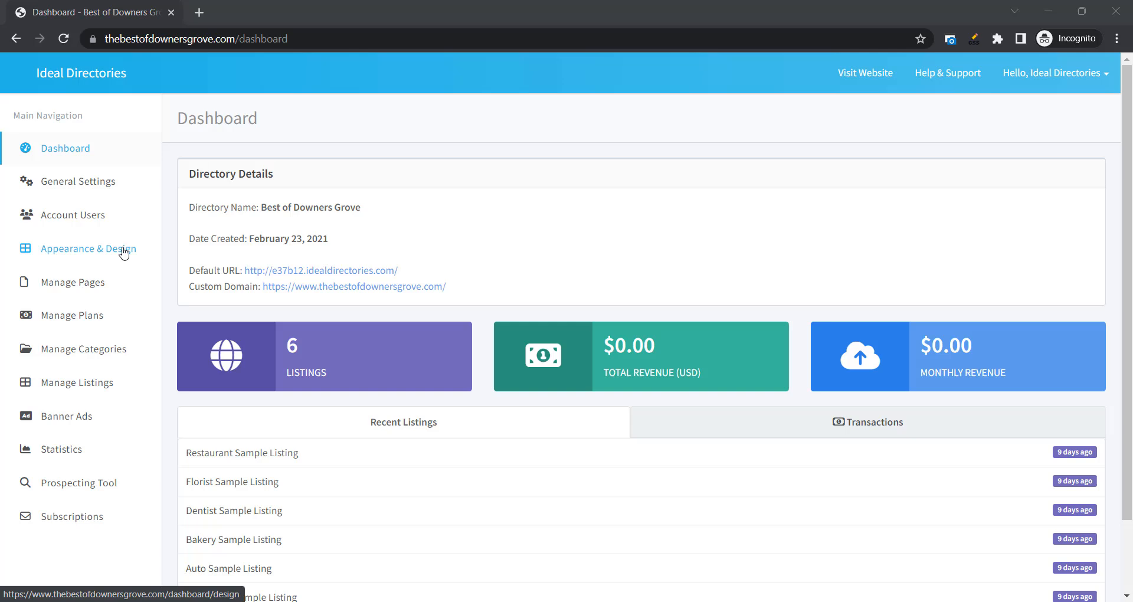
# Step: Go to the Appearance & Design page for the Best of Downers Grove directory
pyautogui.click(90, 249)
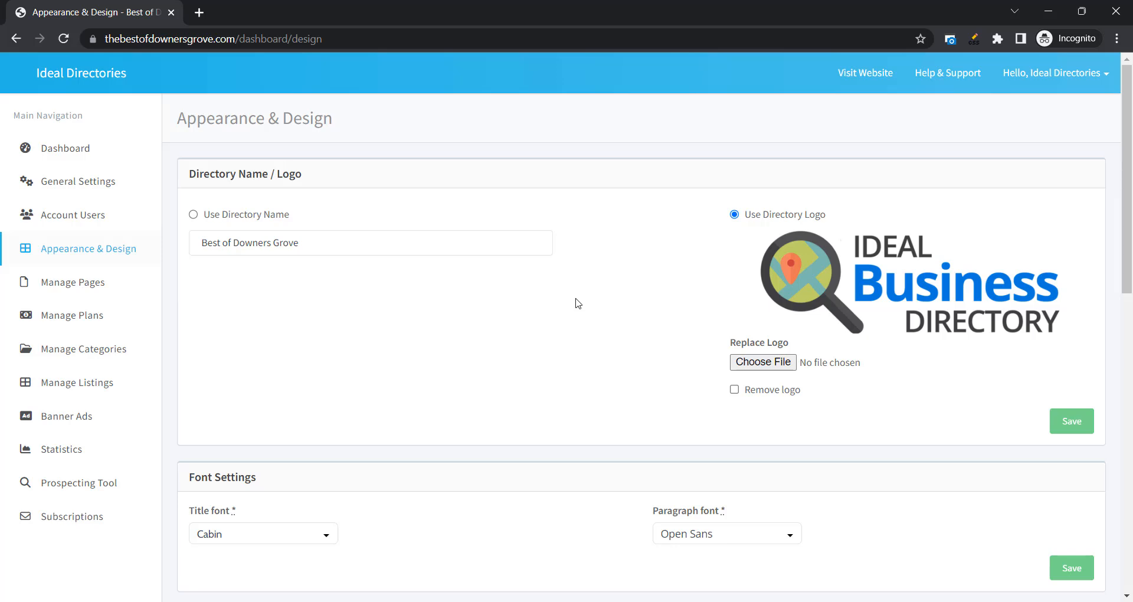
pyautogui.moveTo(894, 369)
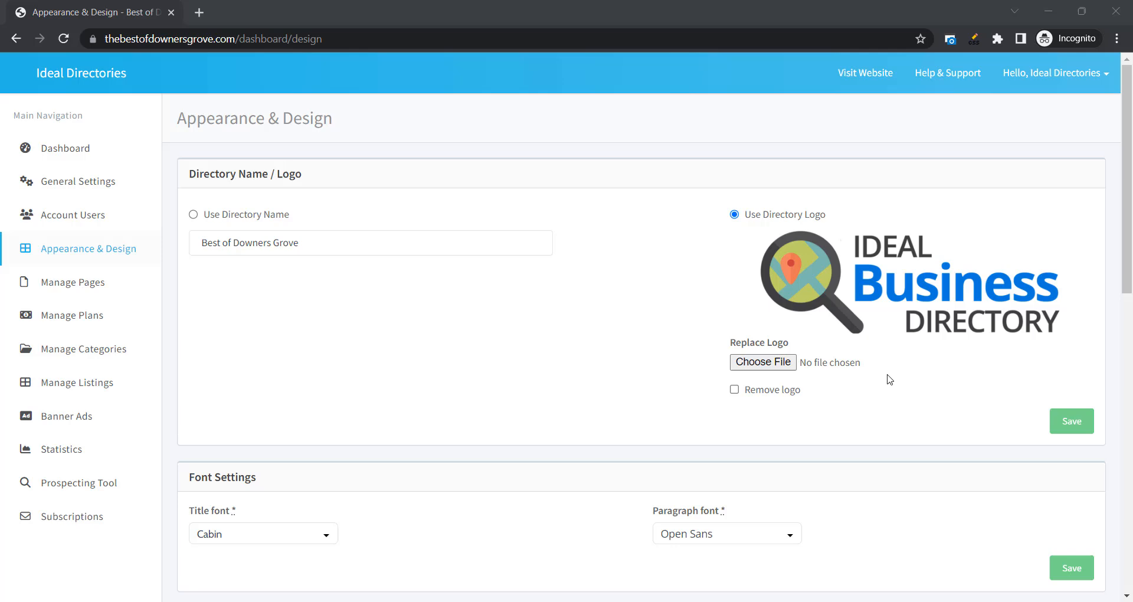
pyautogui.moveTo(843, 379)
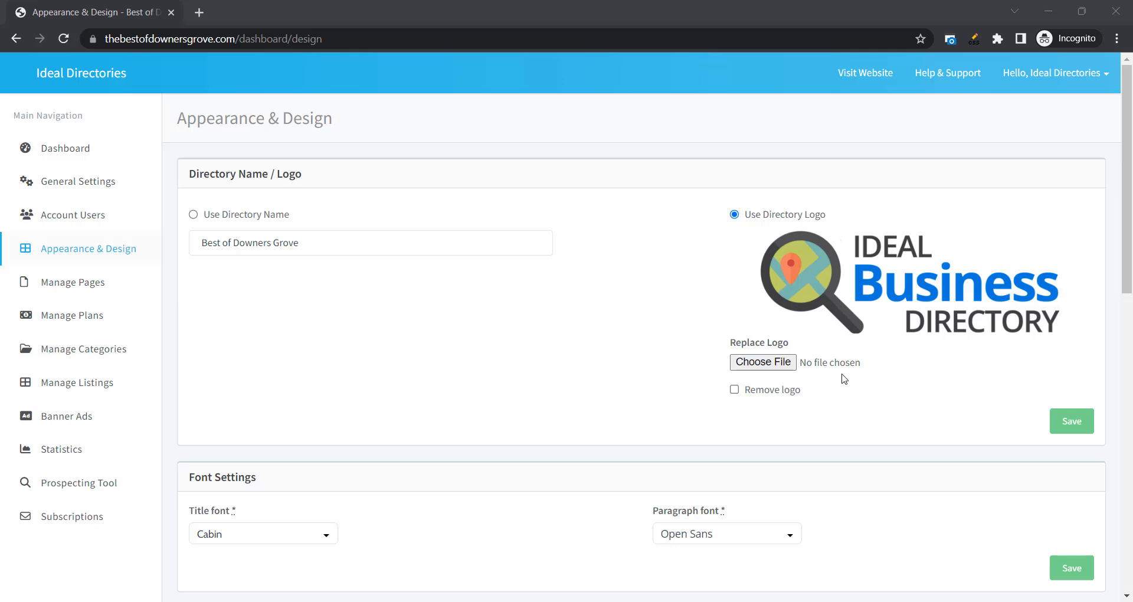
# Step: Replace the logo with bestofdownersgrove-final-logo.png from Pictures and save it
pyautogui.click(763, 362)
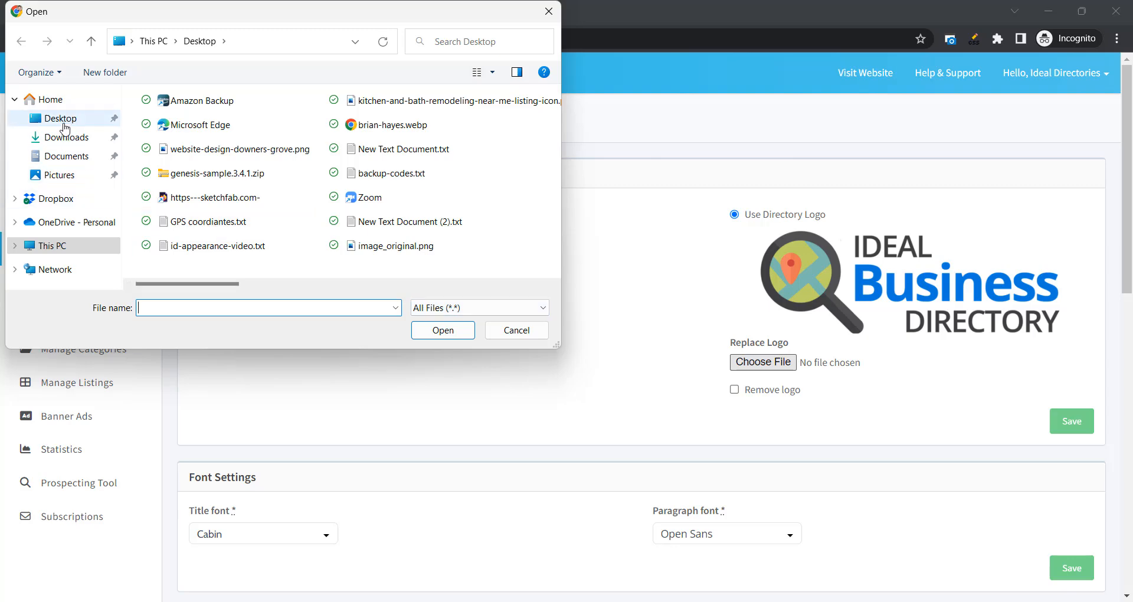
pyautogui.click(55, 174)
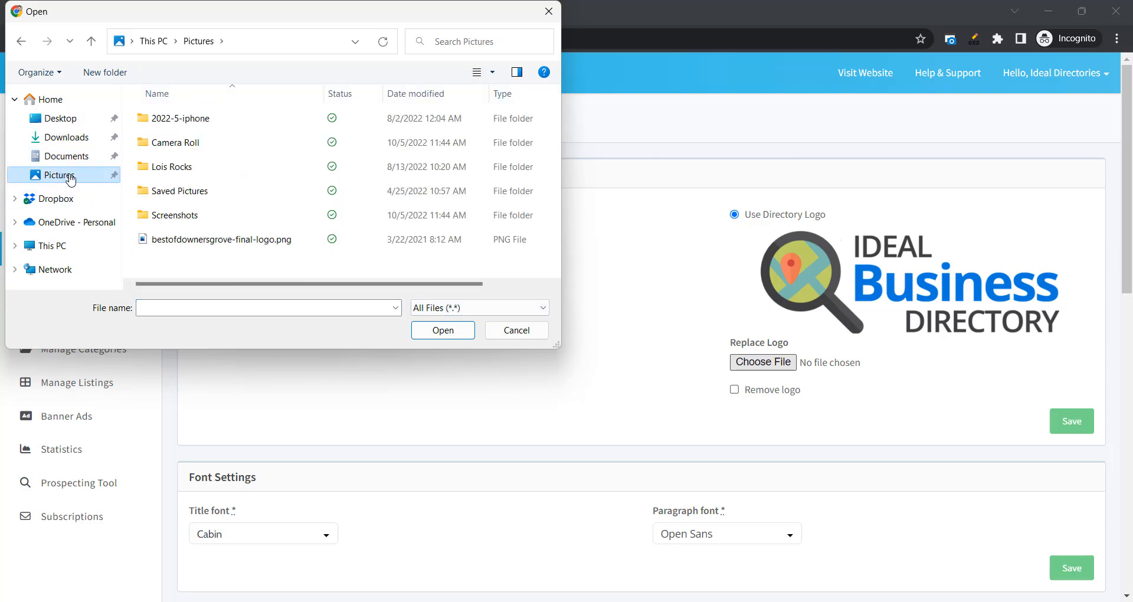
pyautogui.click(442, 329)
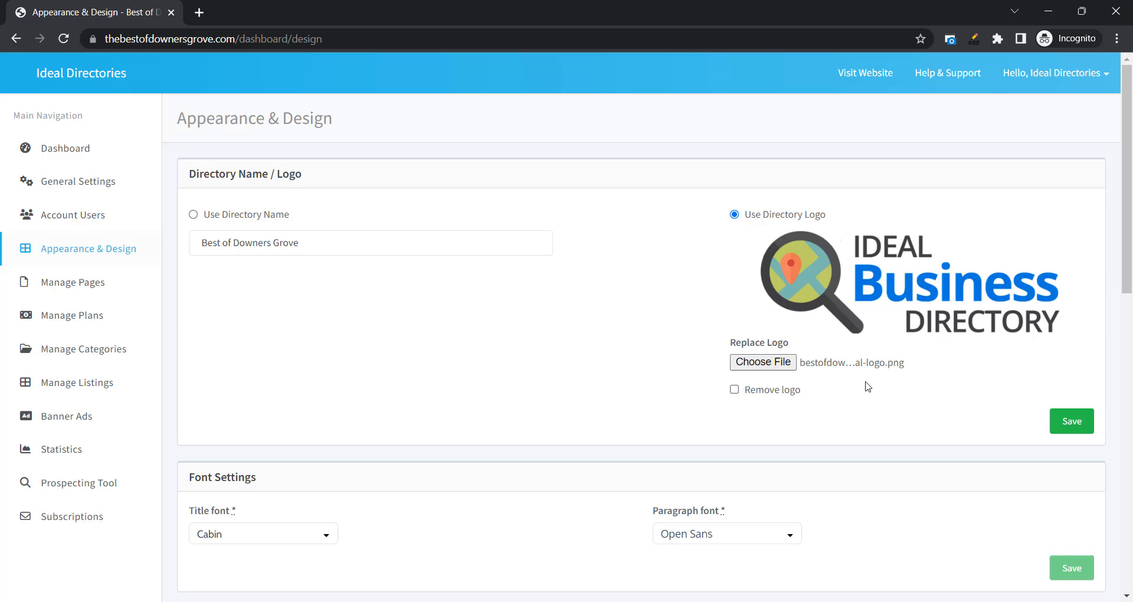
pyautogui.moveTo(876, 384)
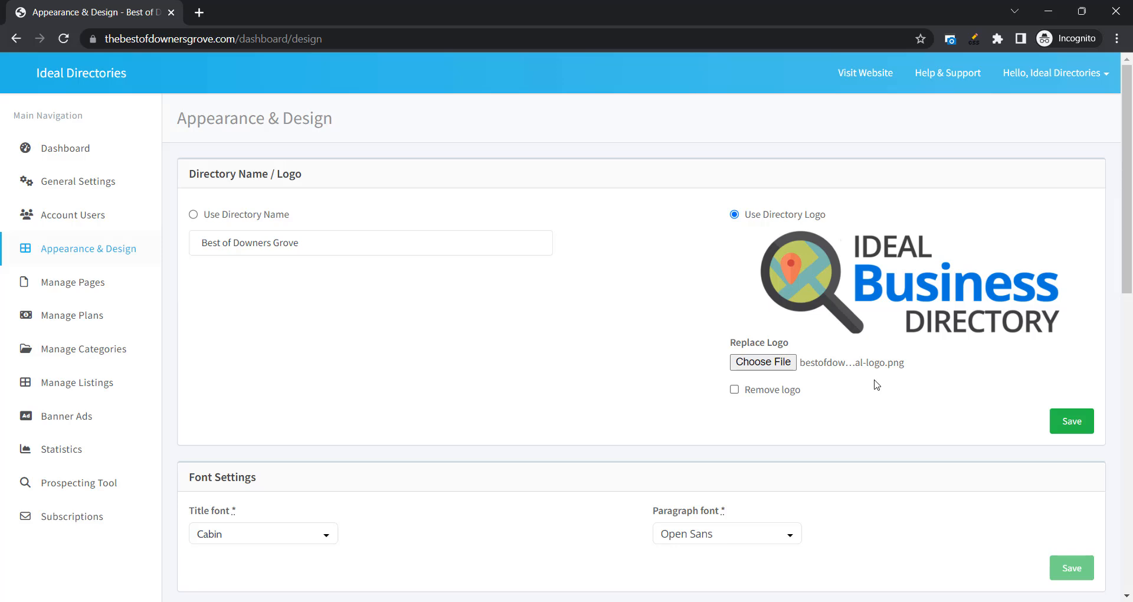
pyautogui.click(1071, 420)
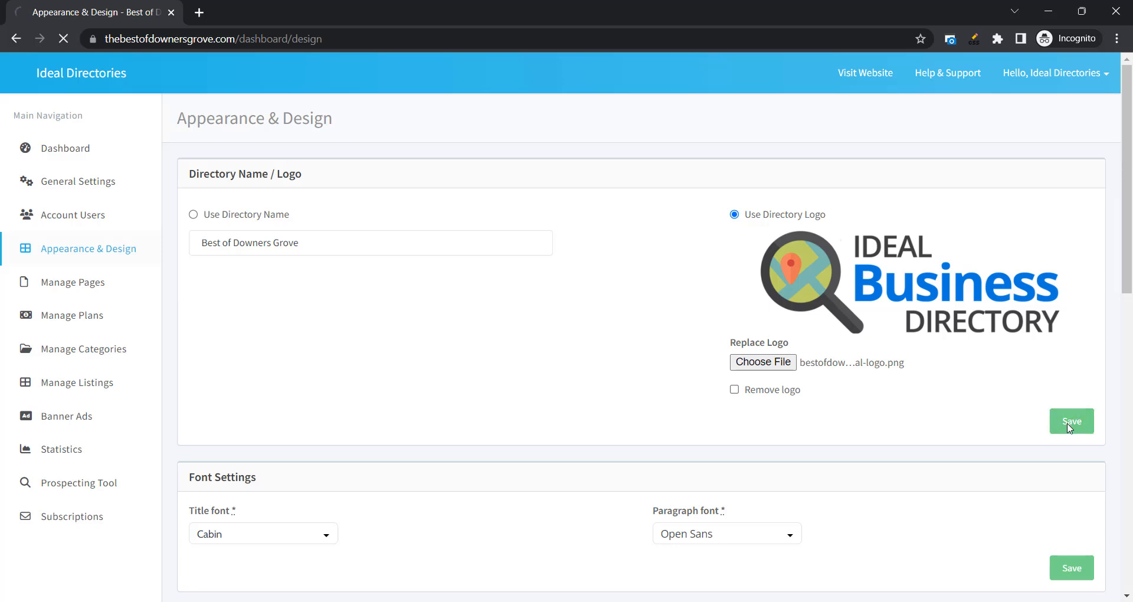
pyautogui.click(1071, 421)
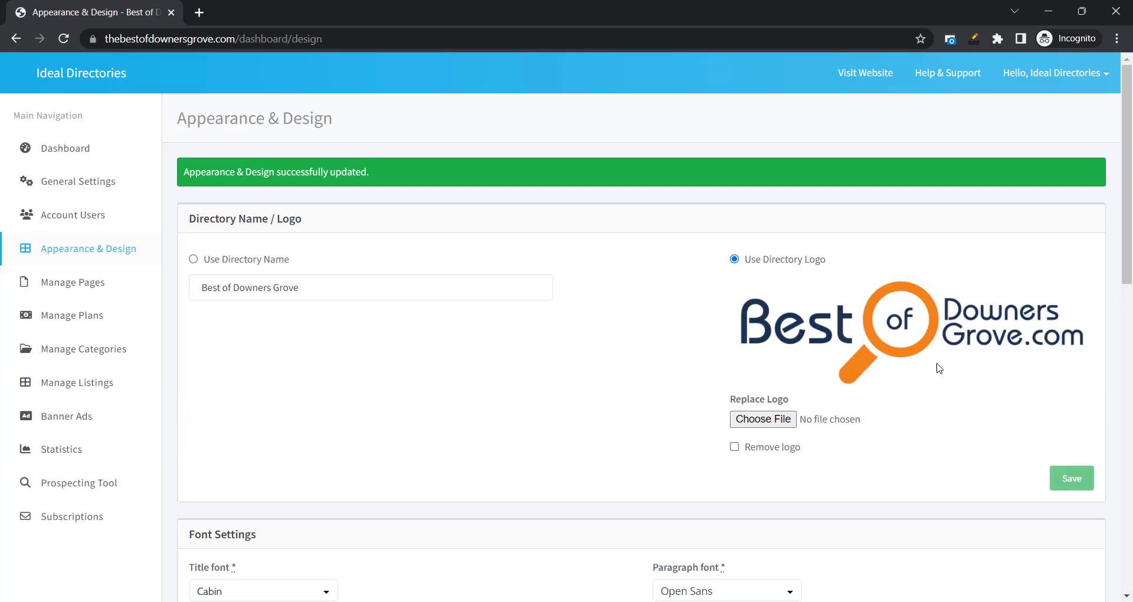
pyautogui.moveTo(865, 72)
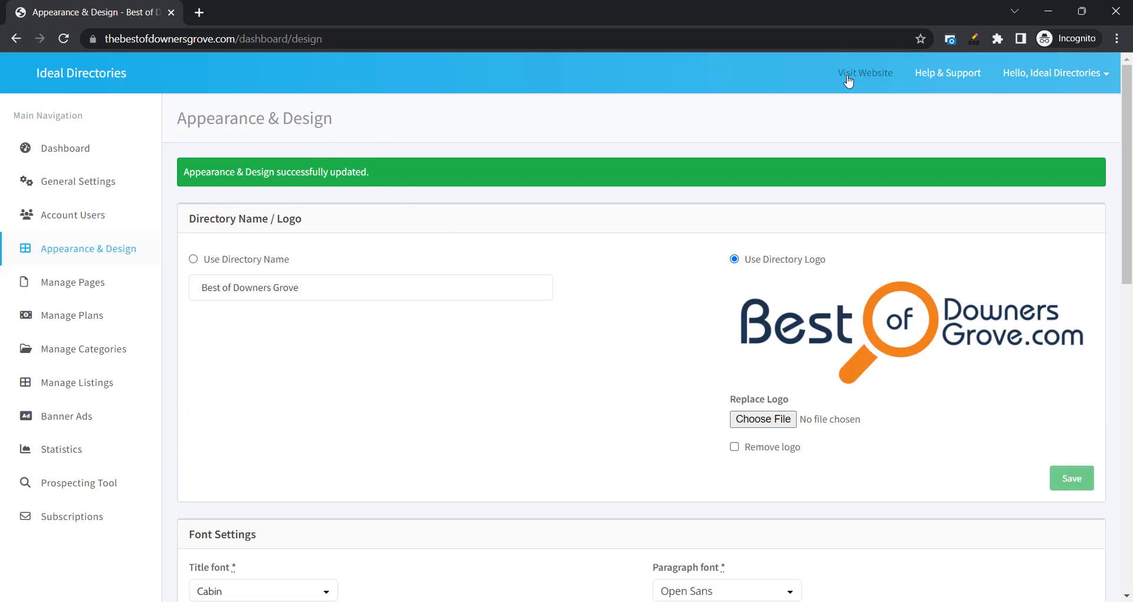
# Step: Visit the live site to check the new logo, then return to the design settings
pyautogui.click(864, 72)
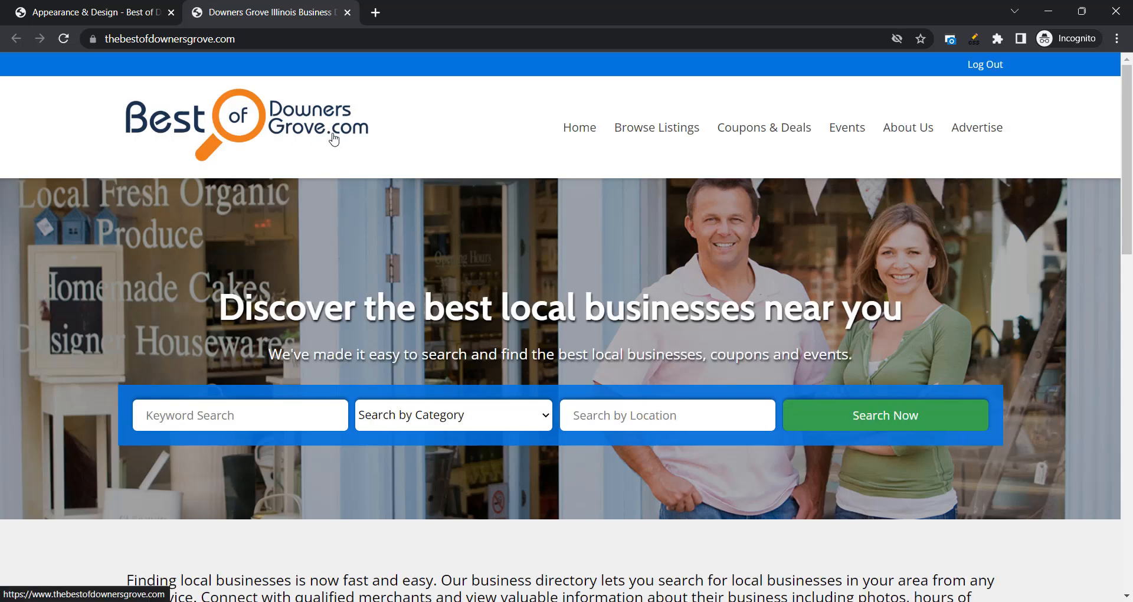
pyautogui.moveTo(335, 160)
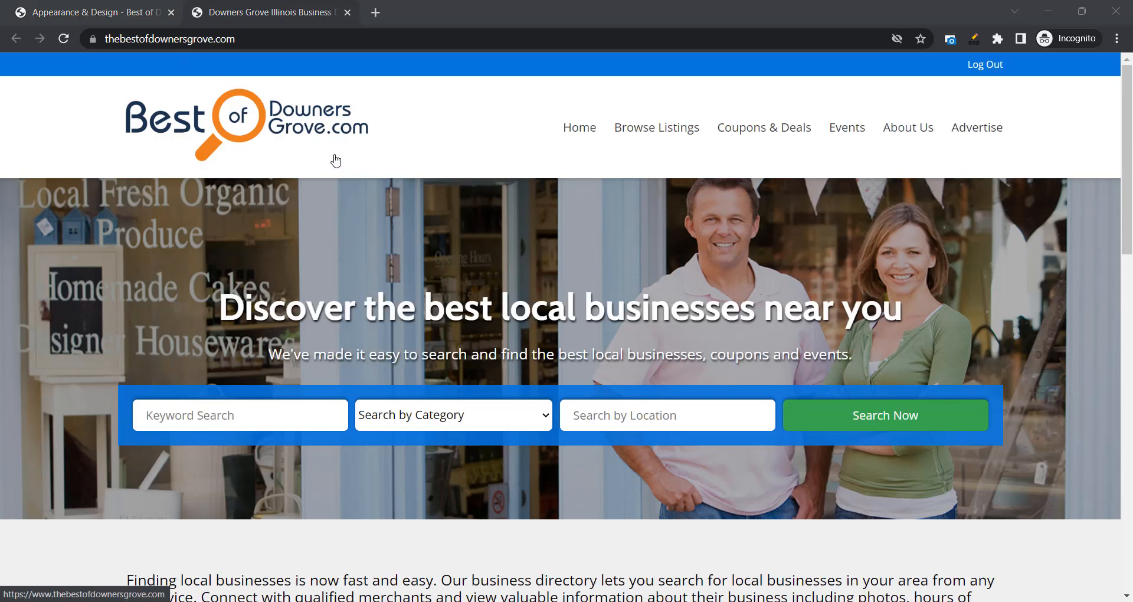
pyautogui.click(92, 12)
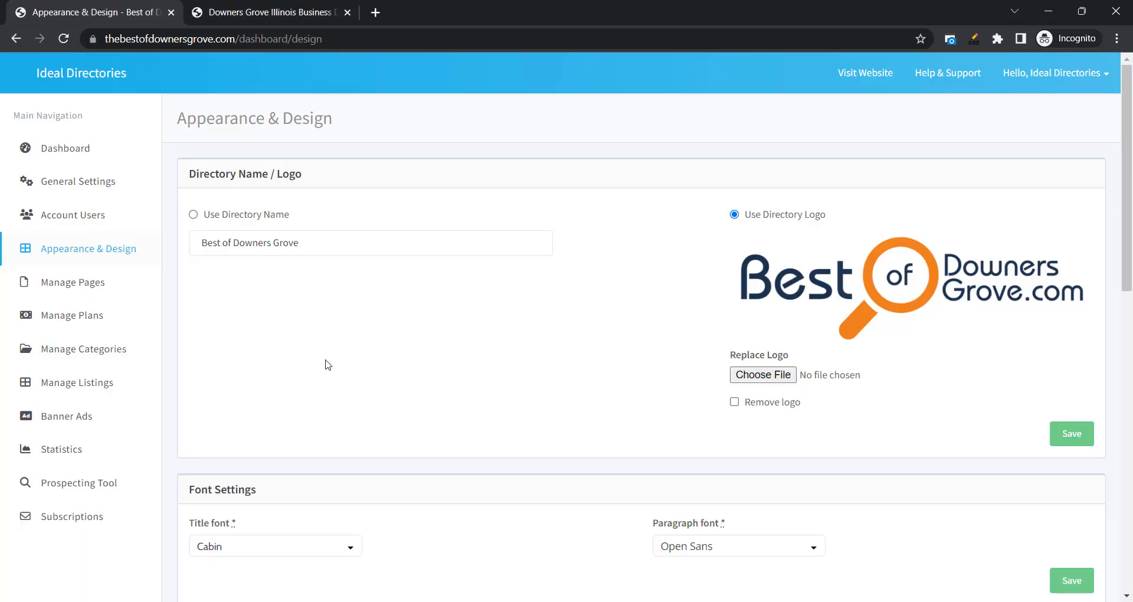
pyautogui.scroll(-3)
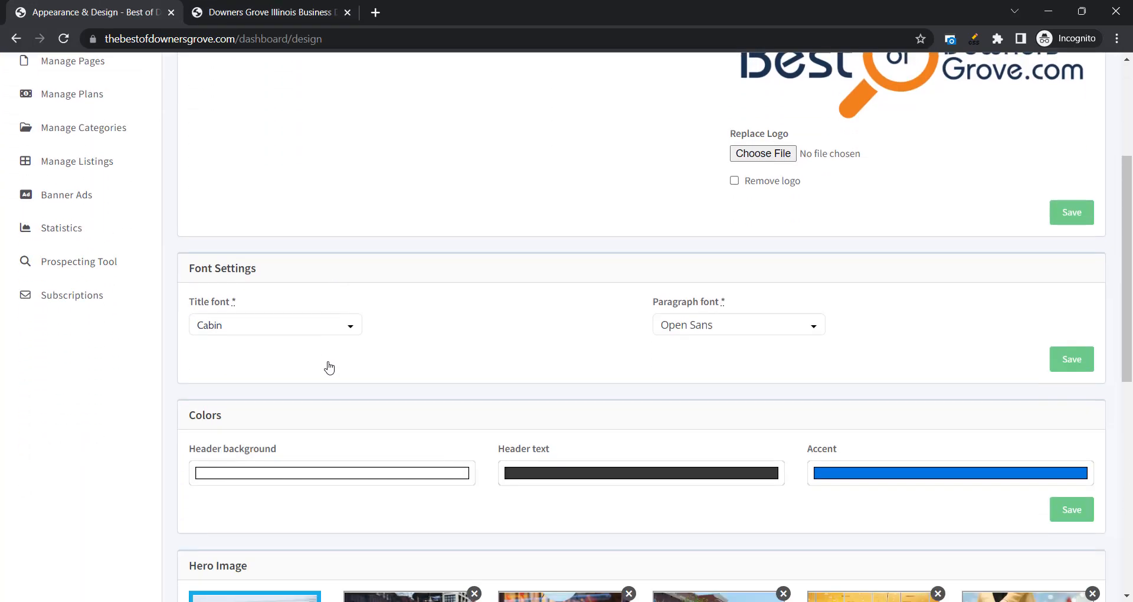
pyautogui.scroll(3)
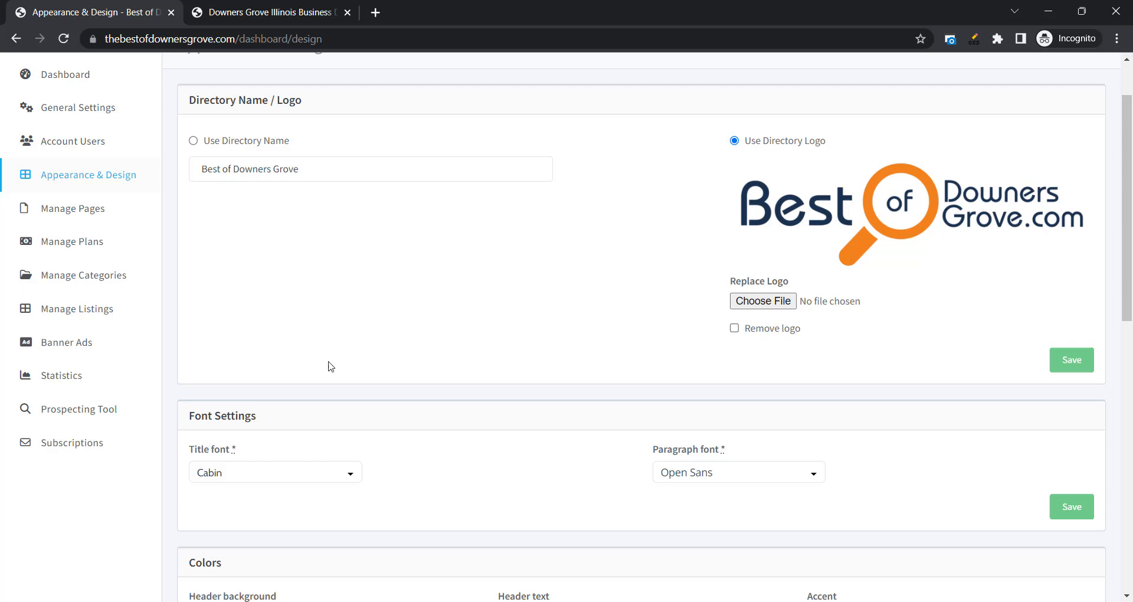
pyautogui.moveTo(374, 367)
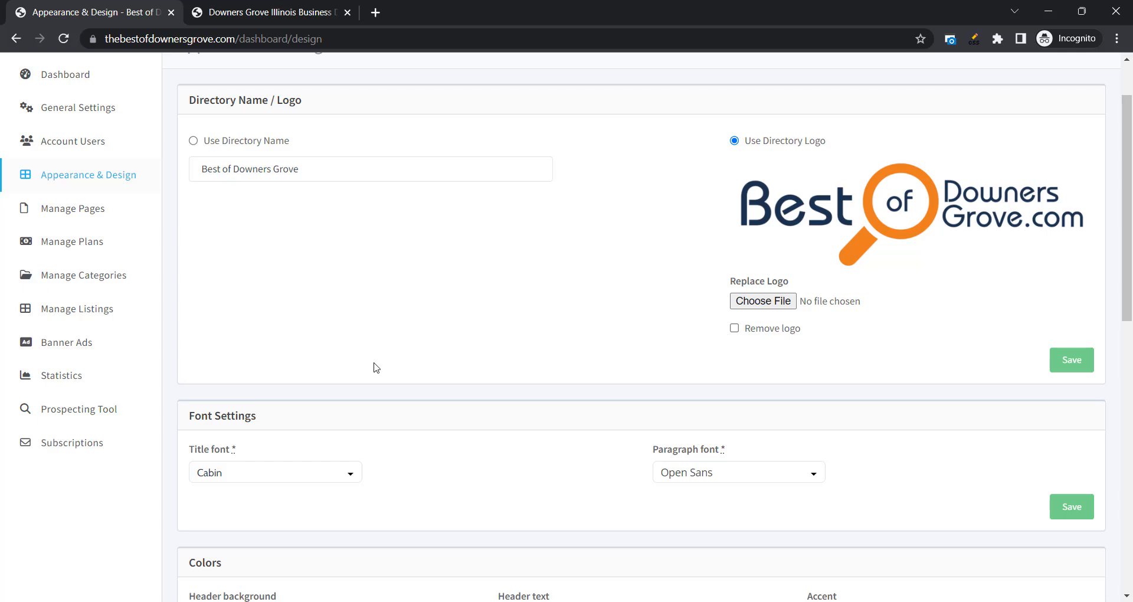
pyautogui.moveTo(778, 198)
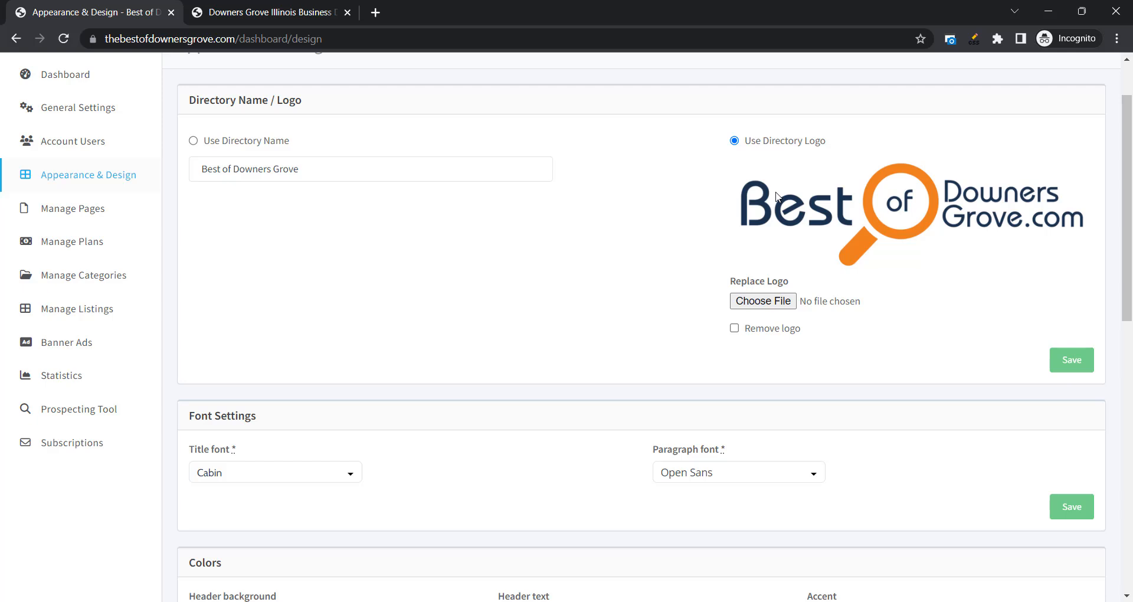
pyautogui.moveTo(822, 211)
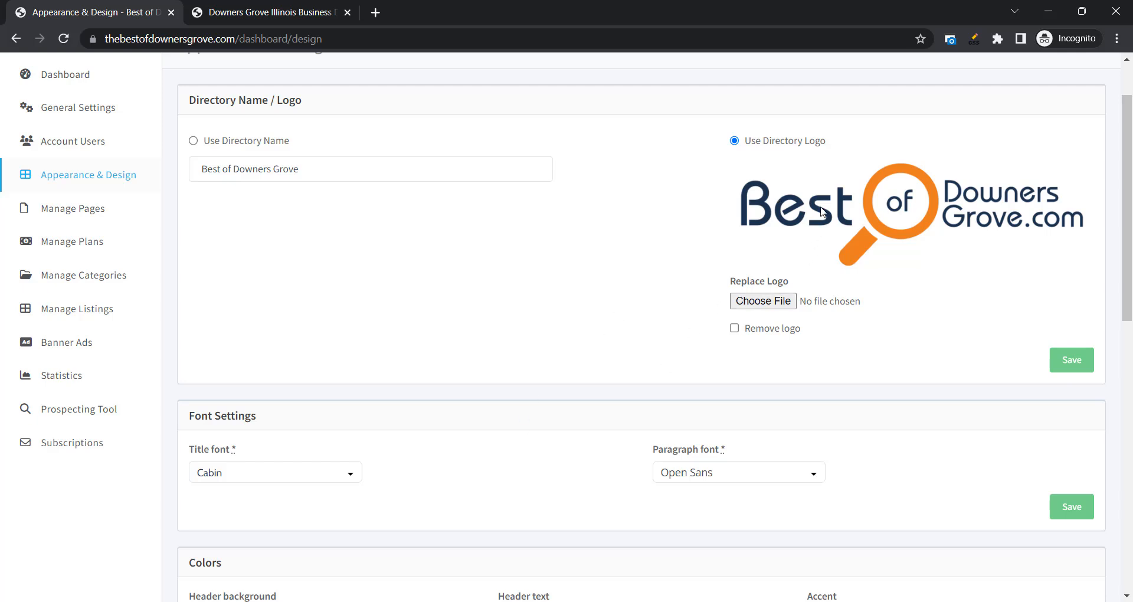
pyautogui.moveTo(809, 232)
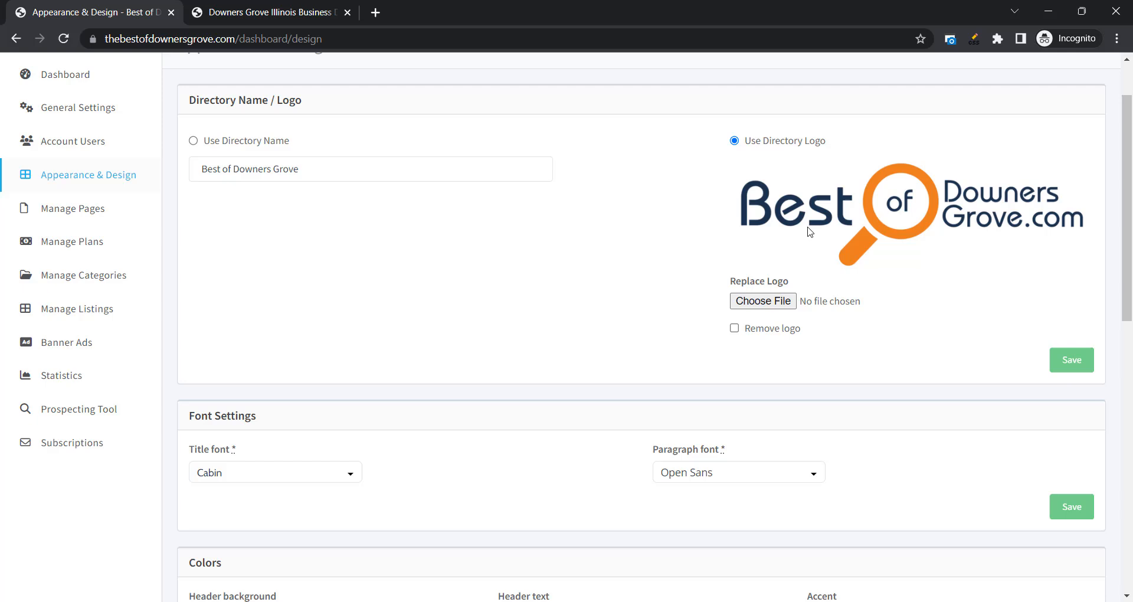
pyautogui.moveTo(857, 220)
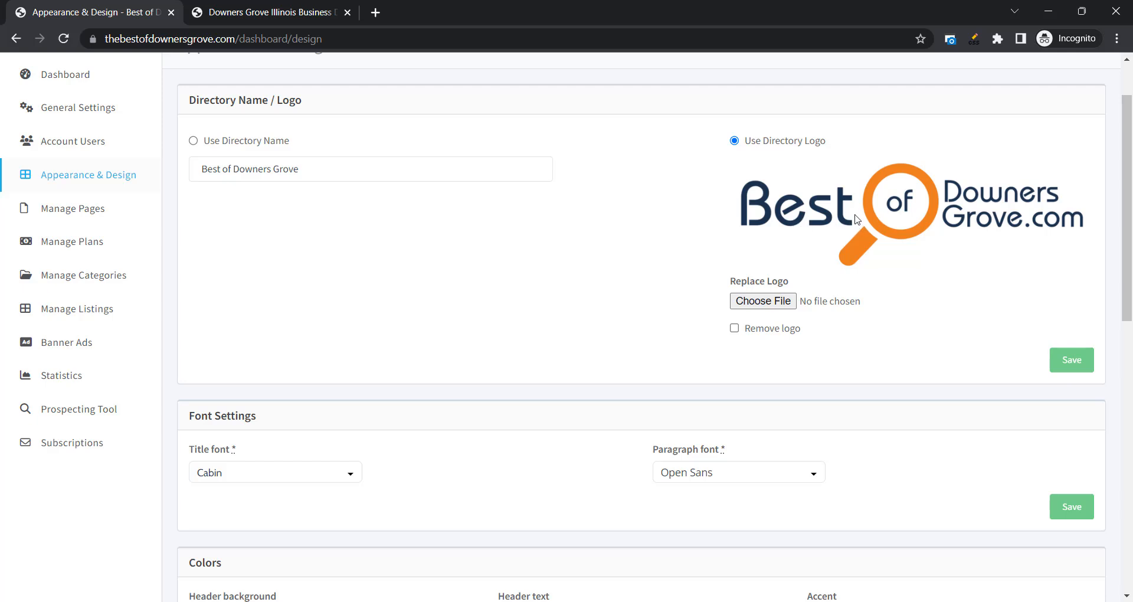
pyautogui.moveTo(454, 439)
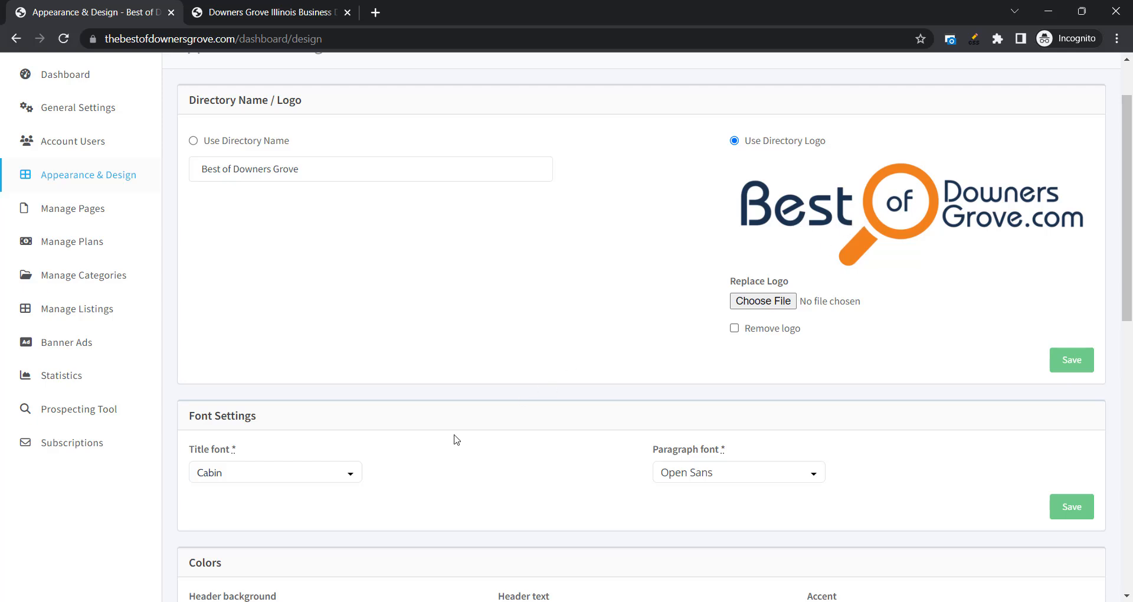
# Step: Choose Nobile as the title font and Encode Sans as the paragraph font
pyautogui.click(275, 472)
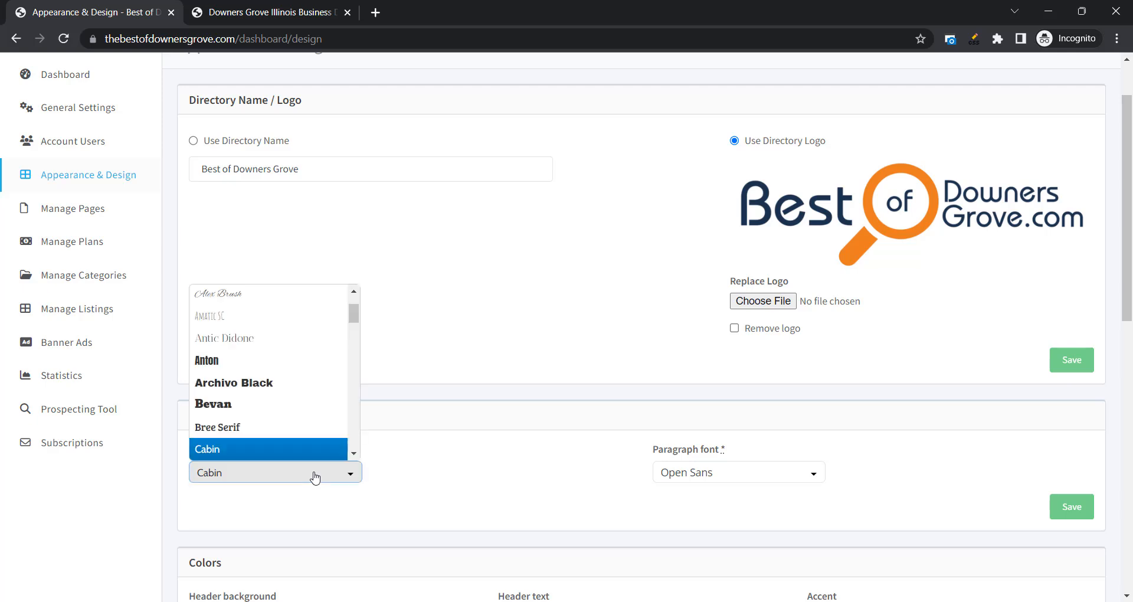
pyautogui.scroll(-3)
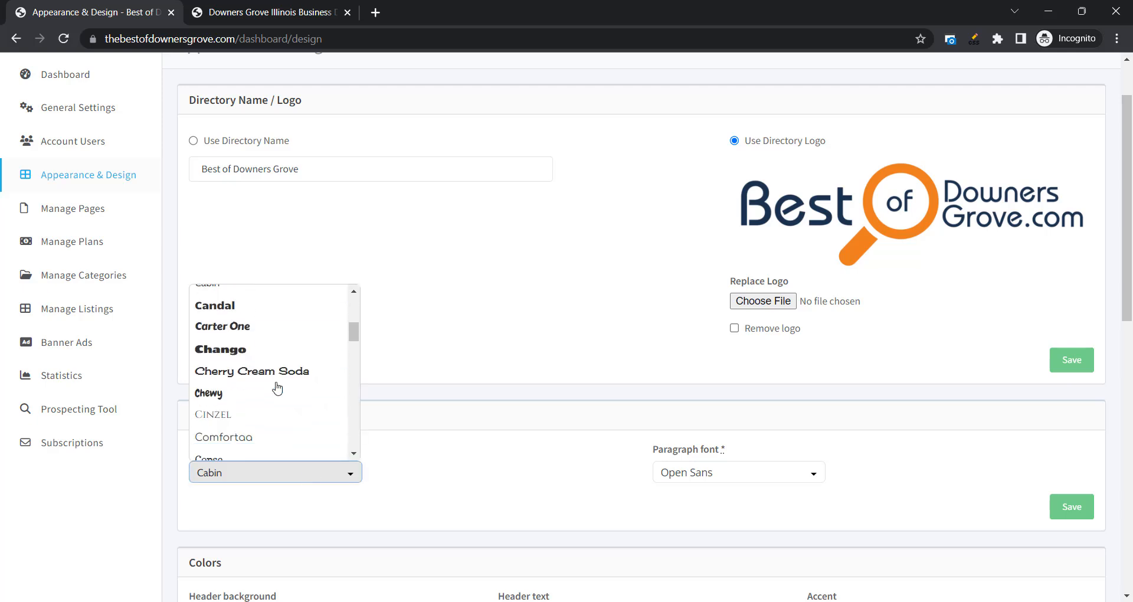
pyautogui.scroll(-3)
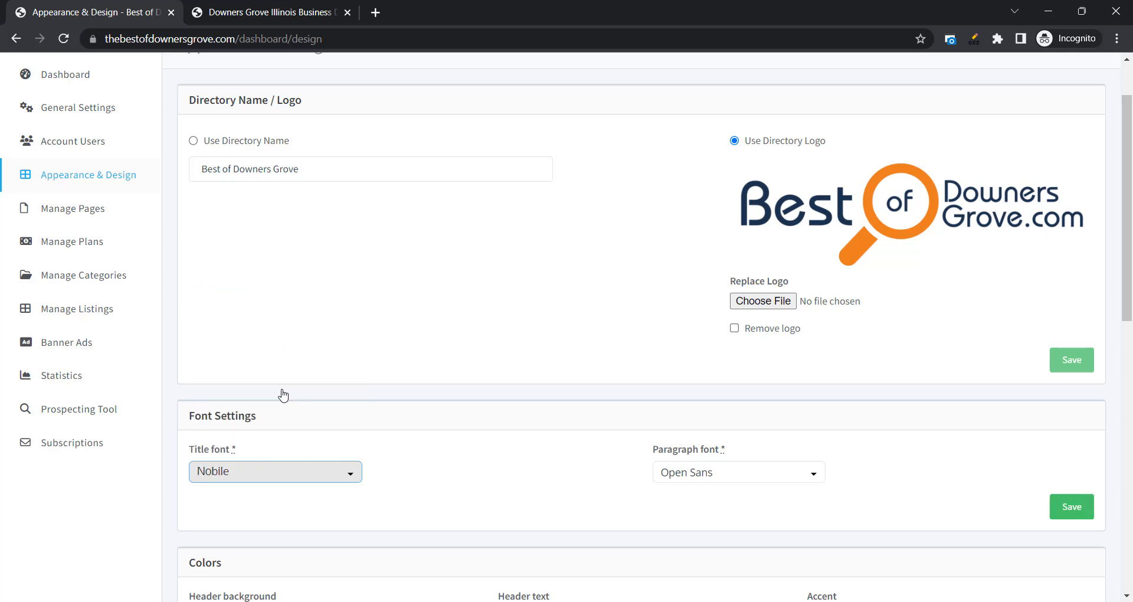
pyautogui.moveTo(591, 435)
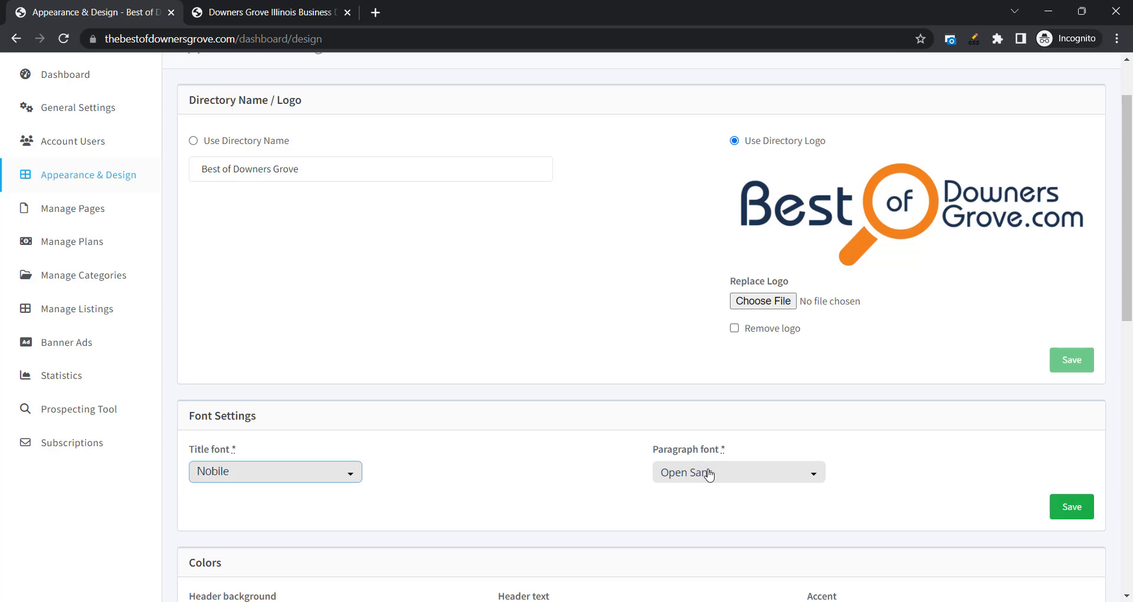
pyautogui.click(738, 473)
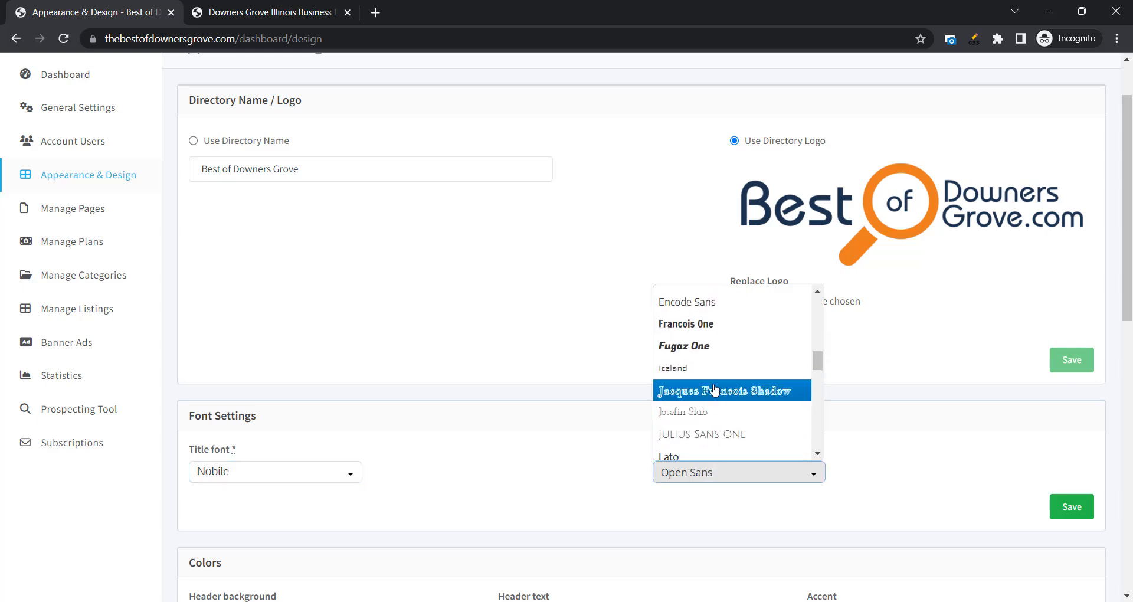
pyautogui.click(687, 301)
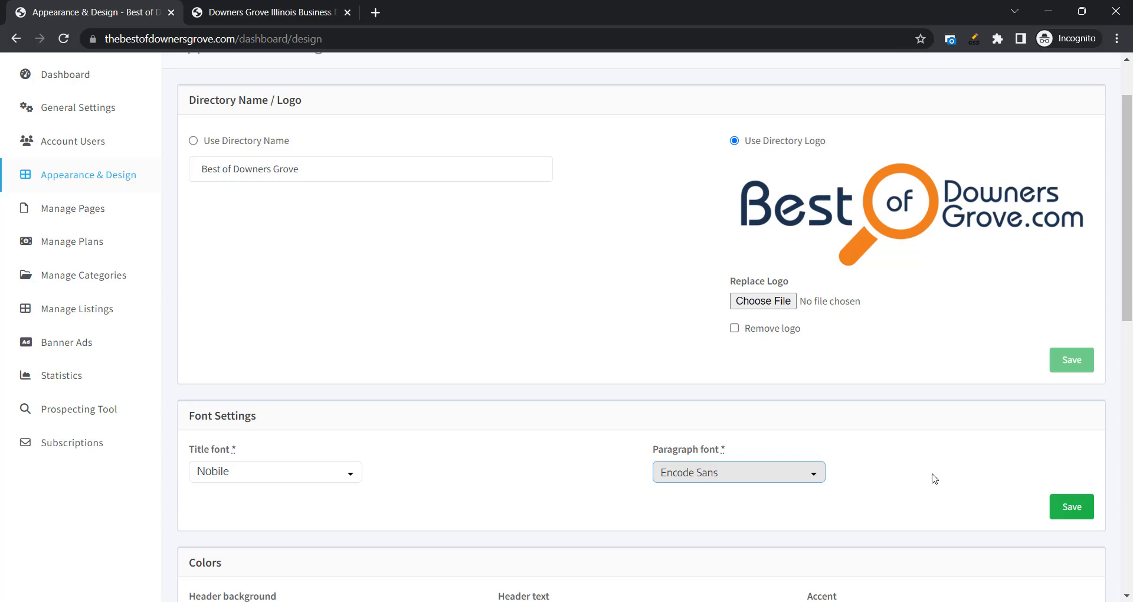
pyautogui.moveTo(986, 493)
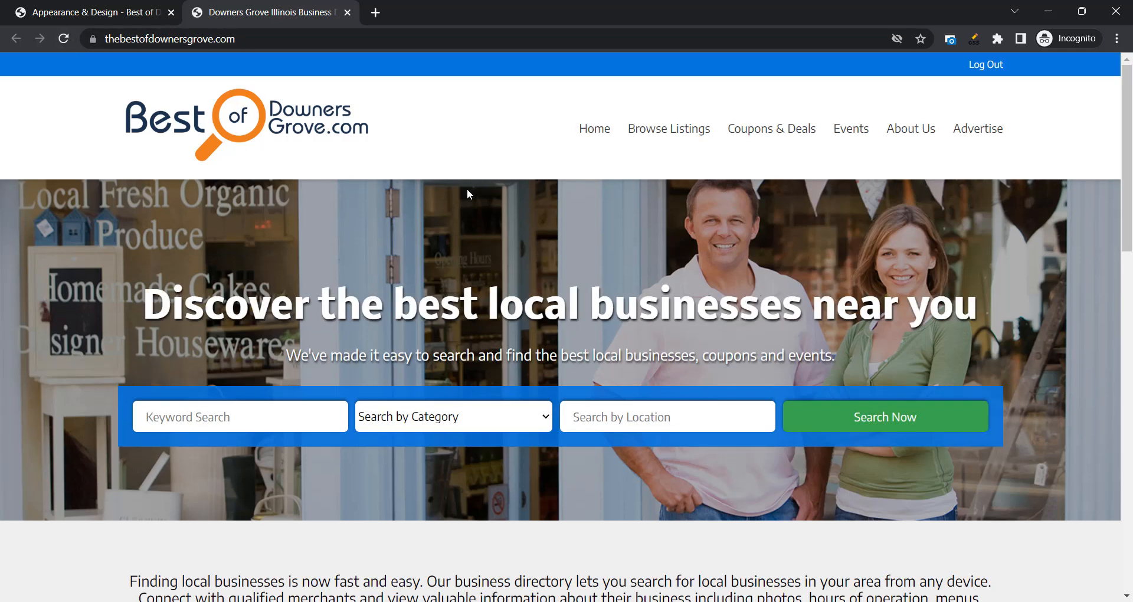
# Step: Look over the live site's new fonts, then switch back to the Appearance & Design tab
pyautogui.scroll(-3)
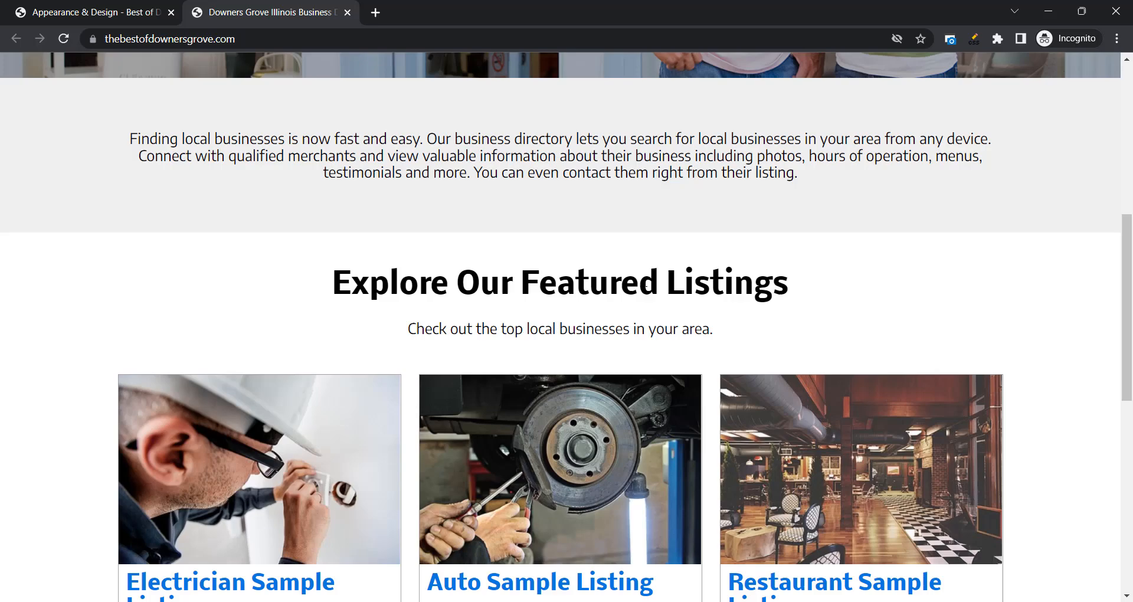
pyautogui.scroll(-3)
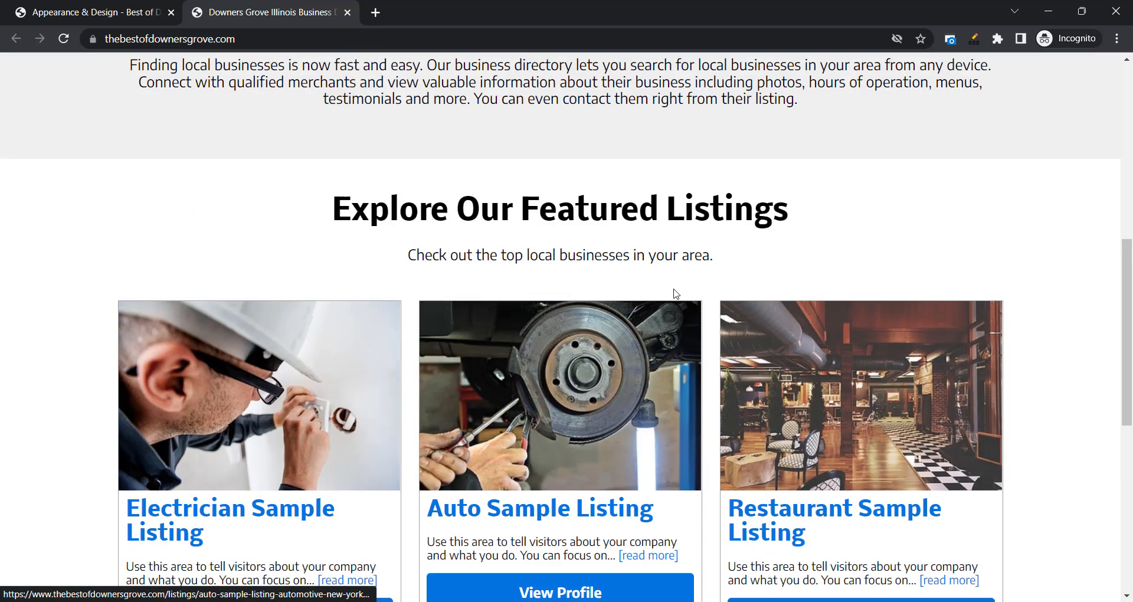
pyautogui.scroll(3)
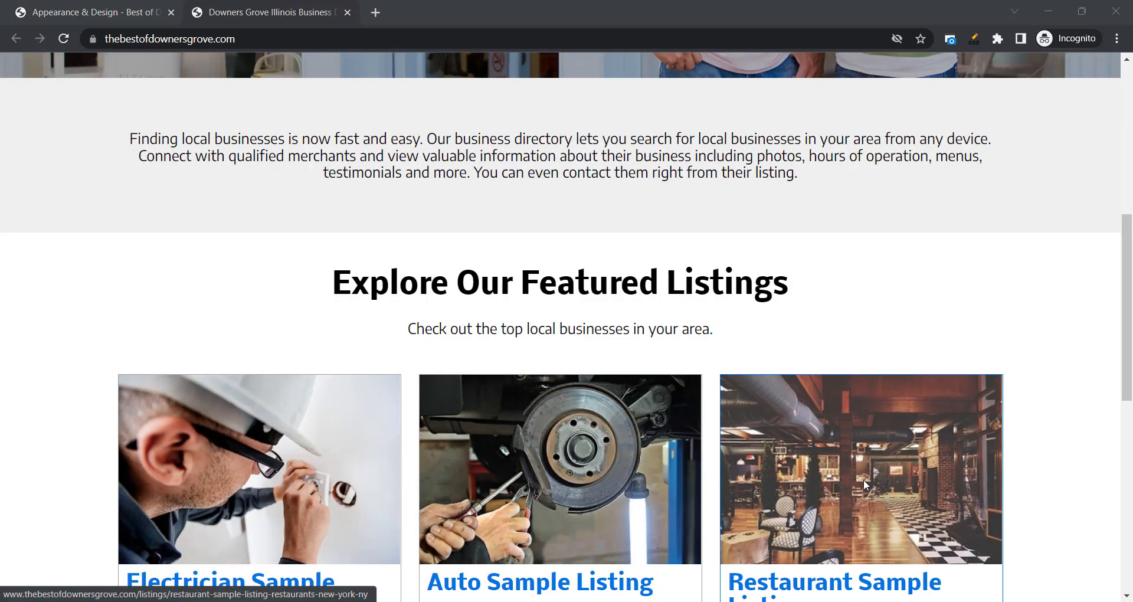
pyautogui.click(95, 12)
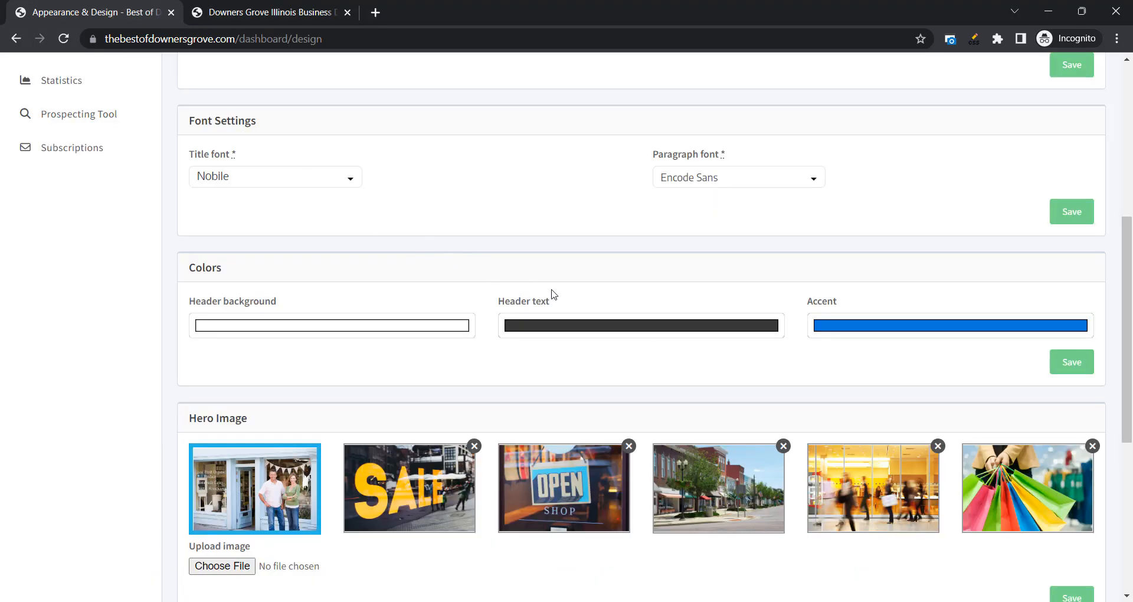
pyautogui.moveTo(771, 391)
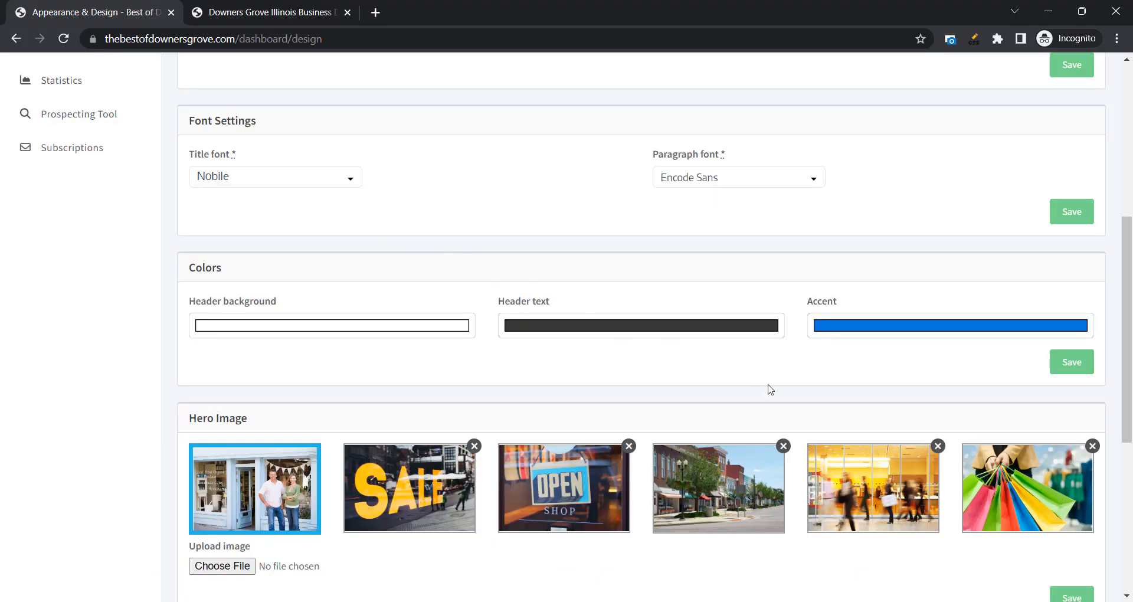
pyautogui.moveTo(465, 351)
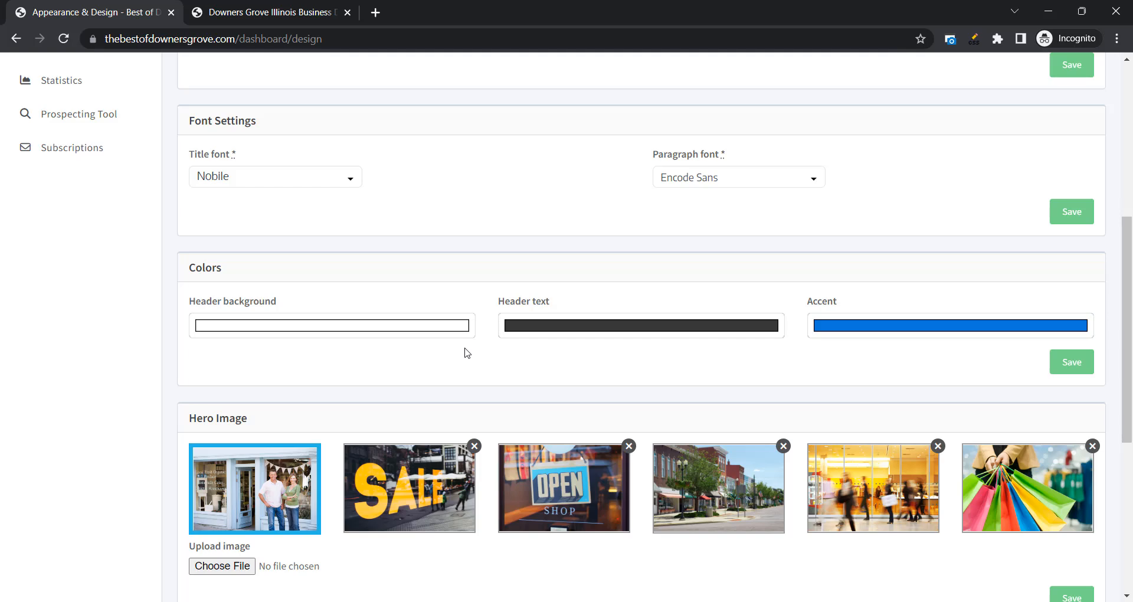
pyautogui.moveTo(410, 340)
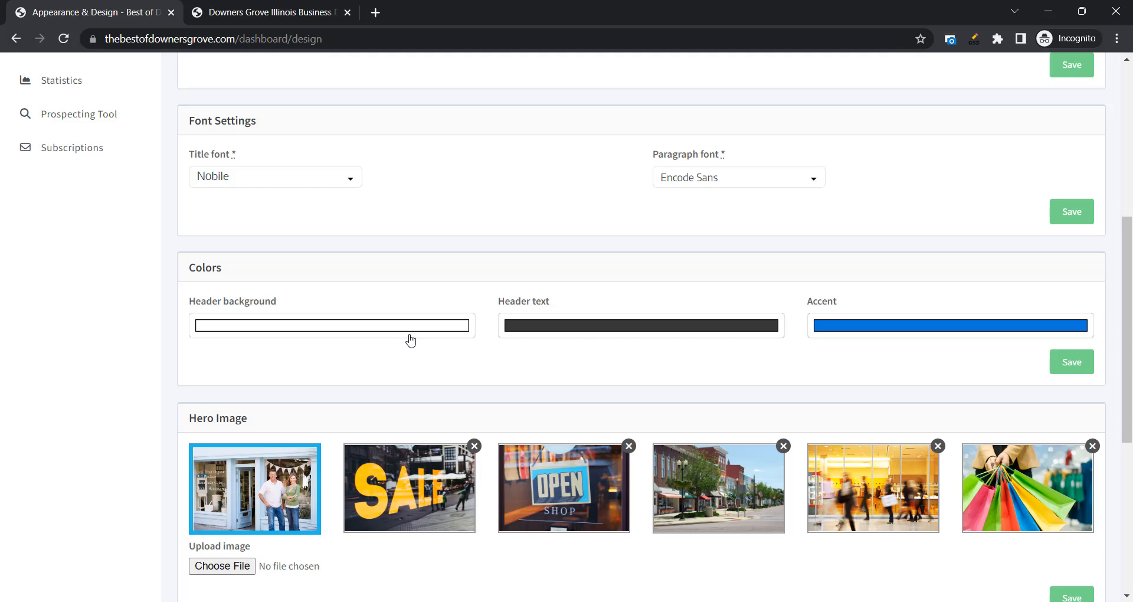
pyautogui.moveTo(740, 340)
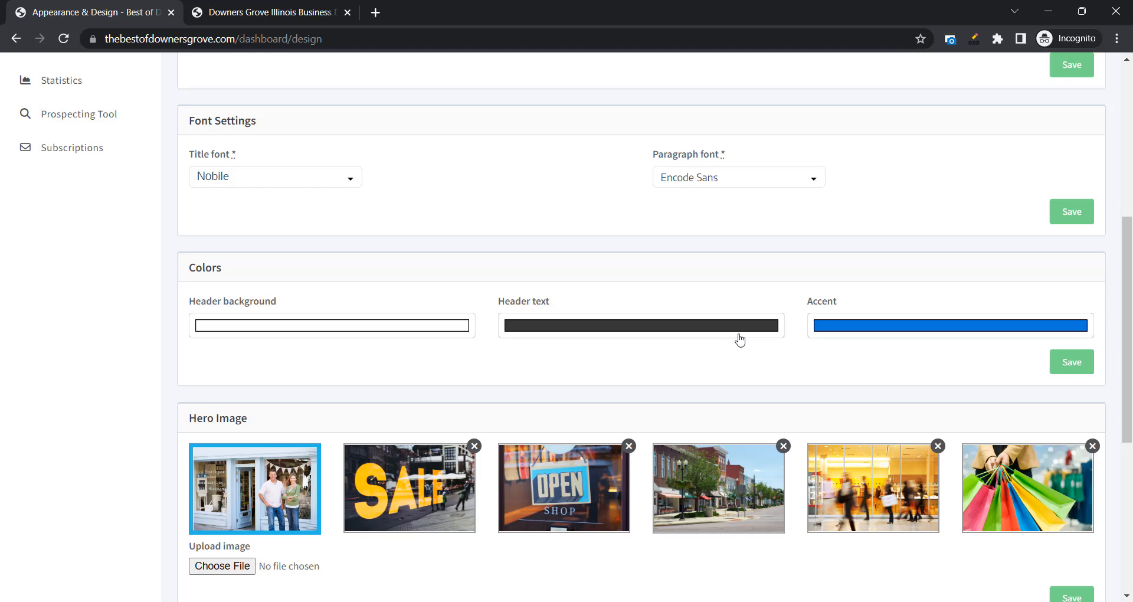
pyautogui.moveTo(321, 340)
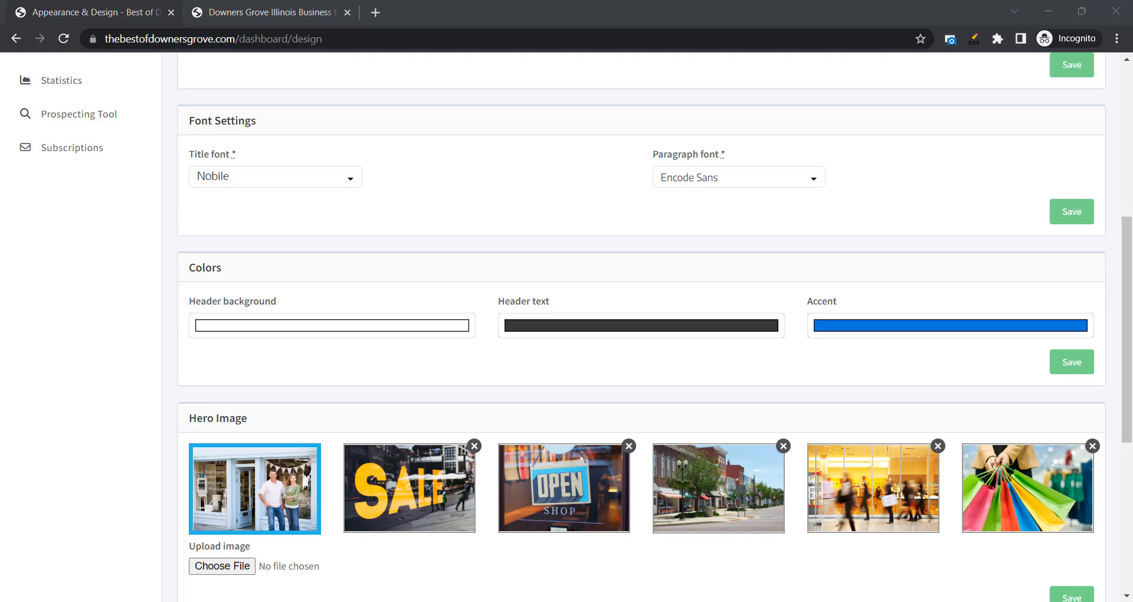
pyautogui.scroll(3)
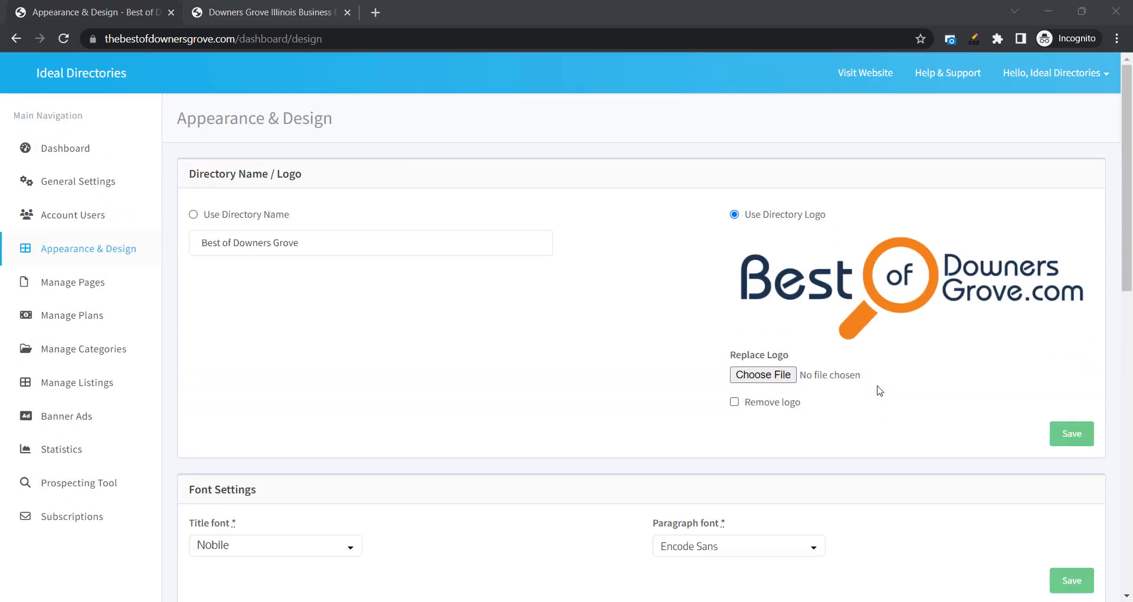
# Step: Set the accent colour to a dark navy hex value and save the Colors panel
pyautogui.scroll(-3)
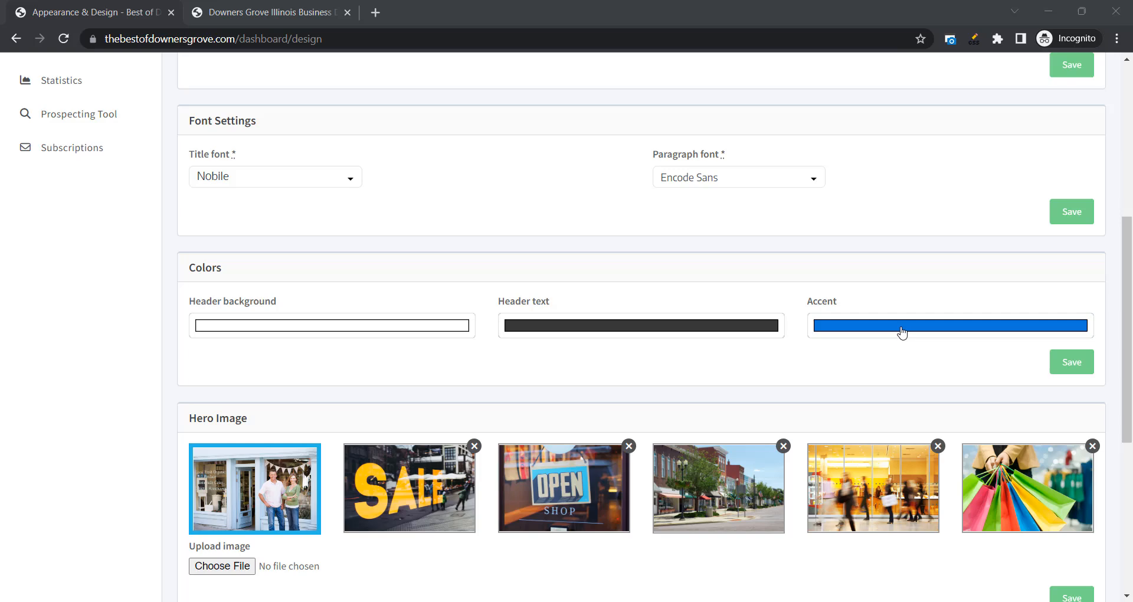
pyautogui.click(949, 326)
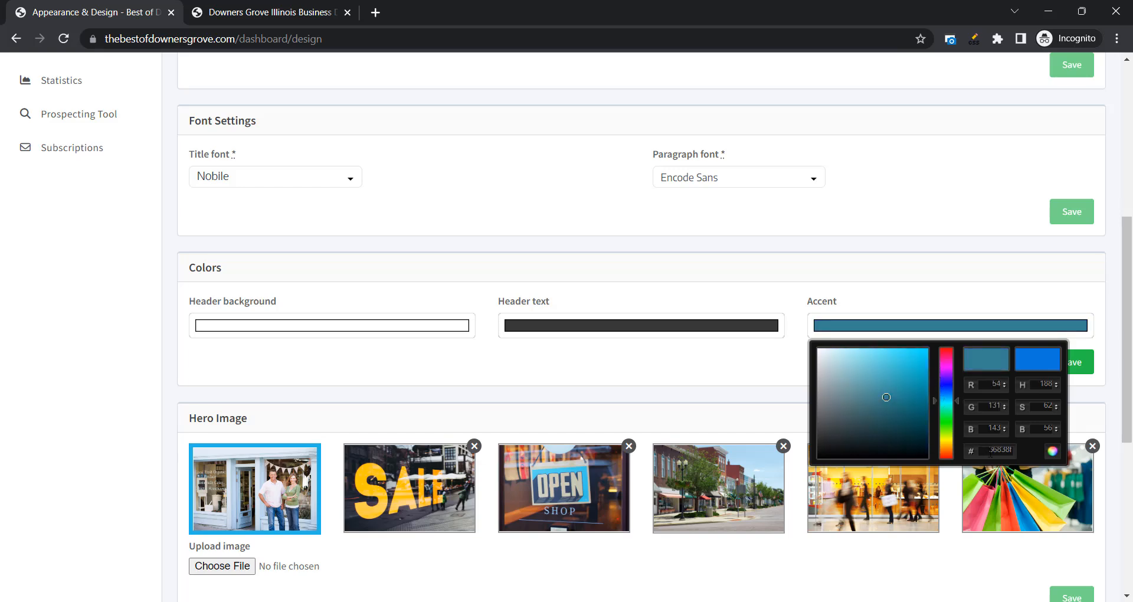
pyautogui.tripleClick(999, 450)
pyautogui.write('22')
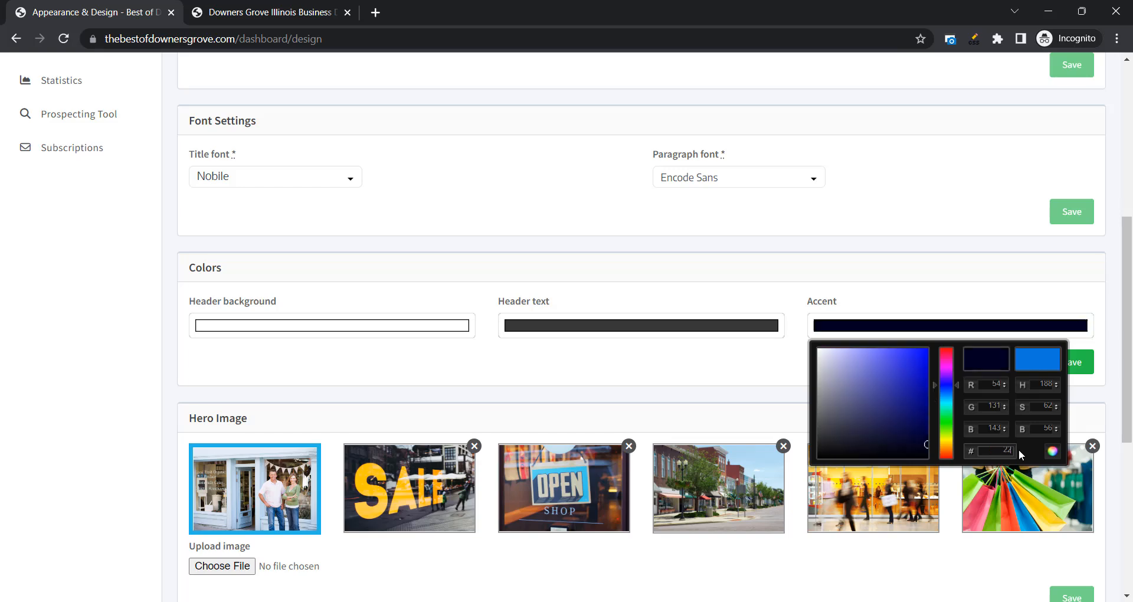
pyautogui.click(880, 423)
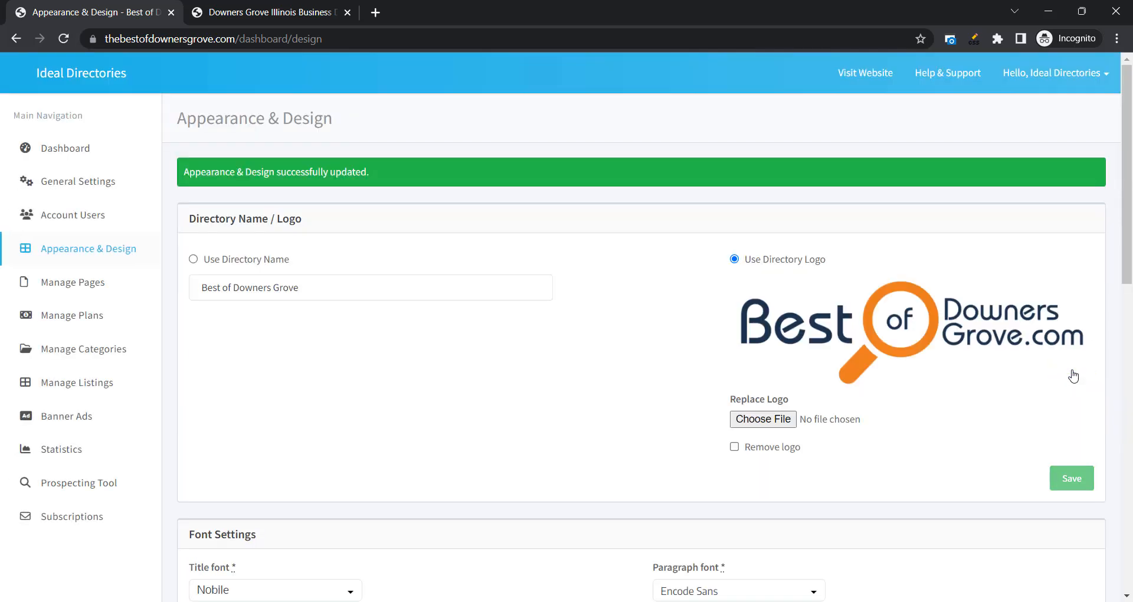
pyautogui.scroll(-3)
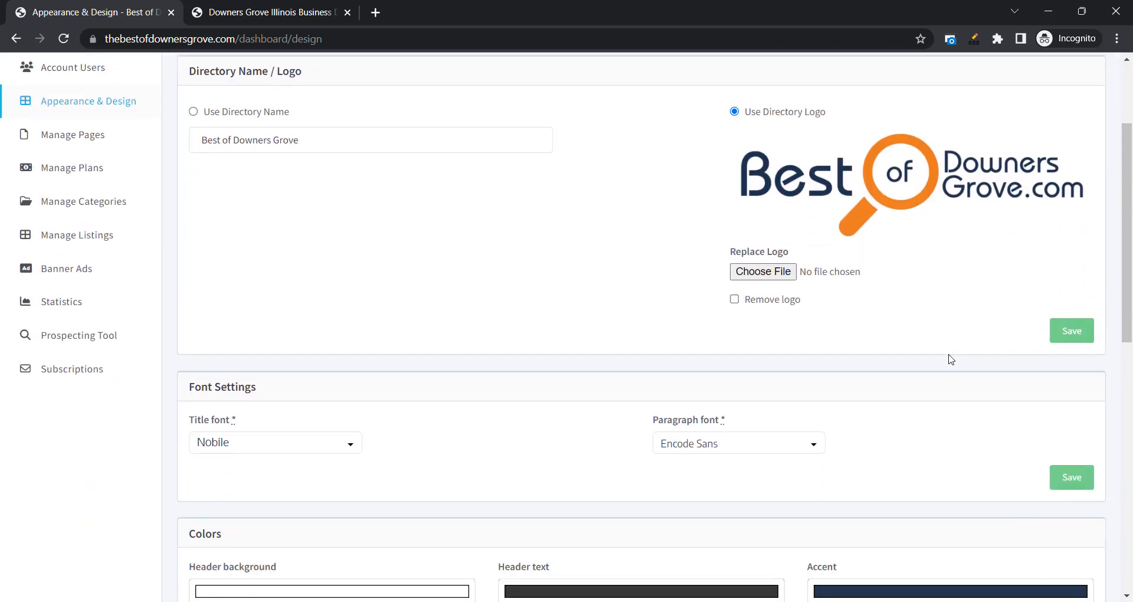
# Step: Pick an orange colour for the search box button
pyautogui.scroll(-3)
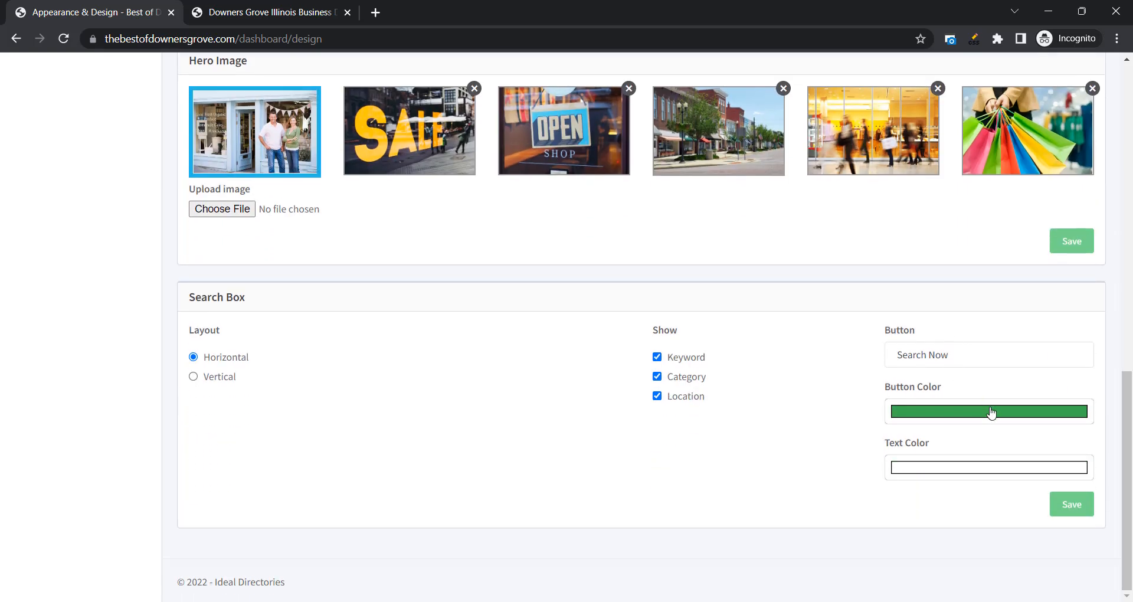
pyautogui.click(988, 411)
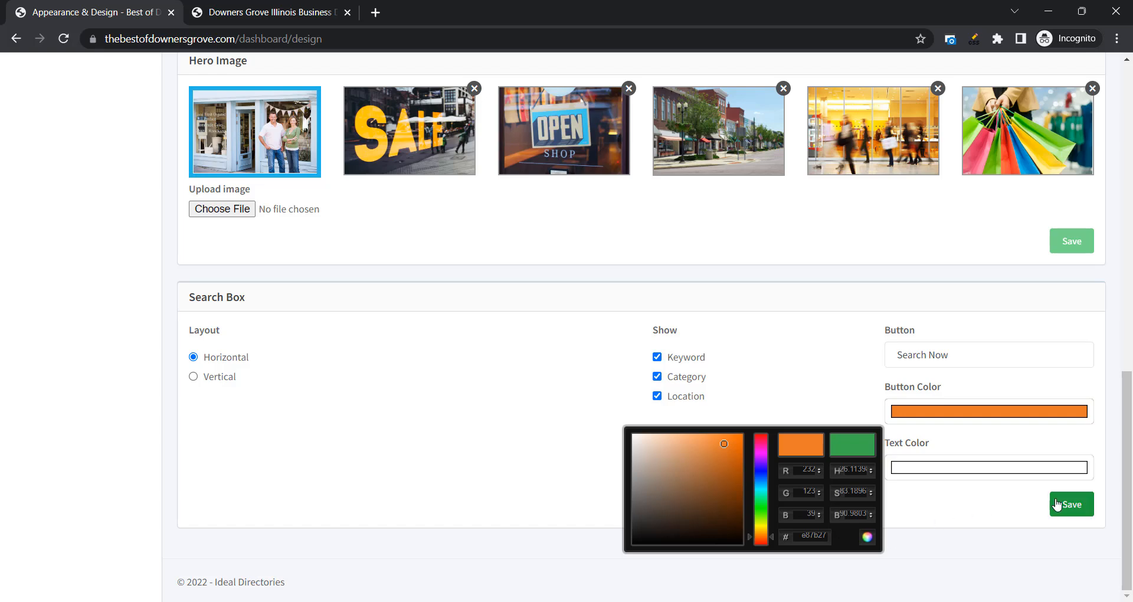
# Step: Save the orange search button, then select the blurred shoppers photo as hero image and save
pyautogui.click(1070, 504)
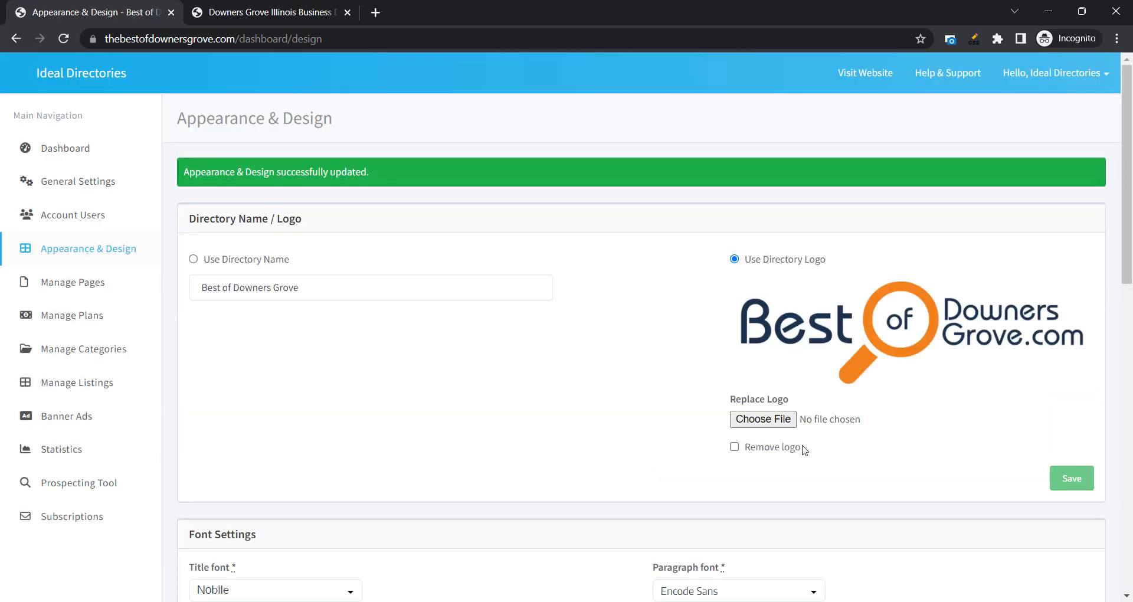
pyautogui.scroll(-3)
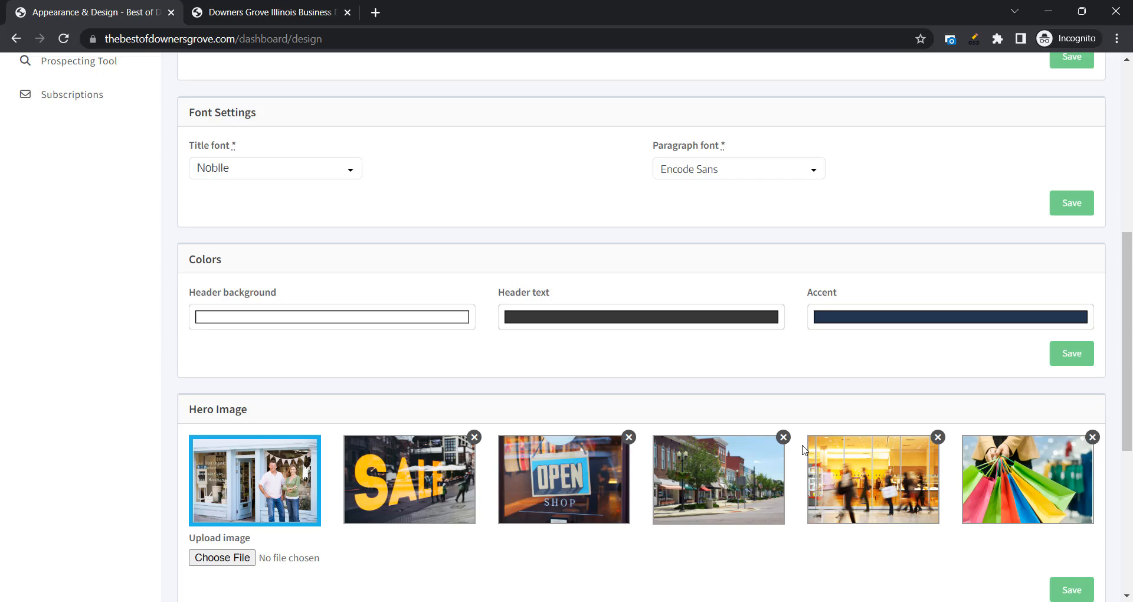
pyautogui.scroll(-3)
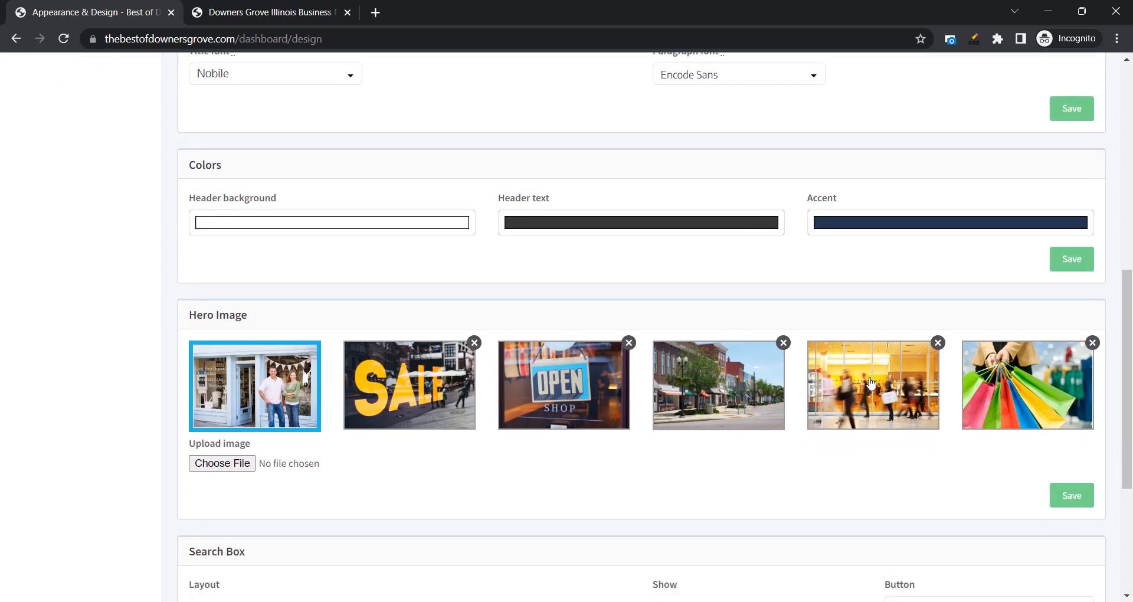
pyautogui.moveTo(253, 409)
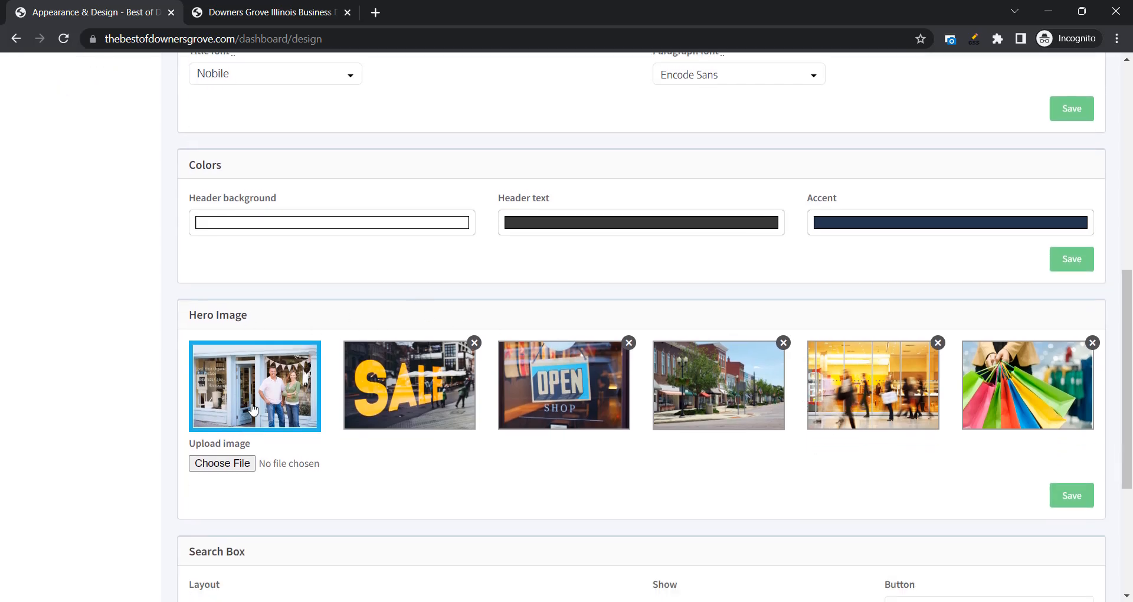
pyautogui.moveTo(922, 404)
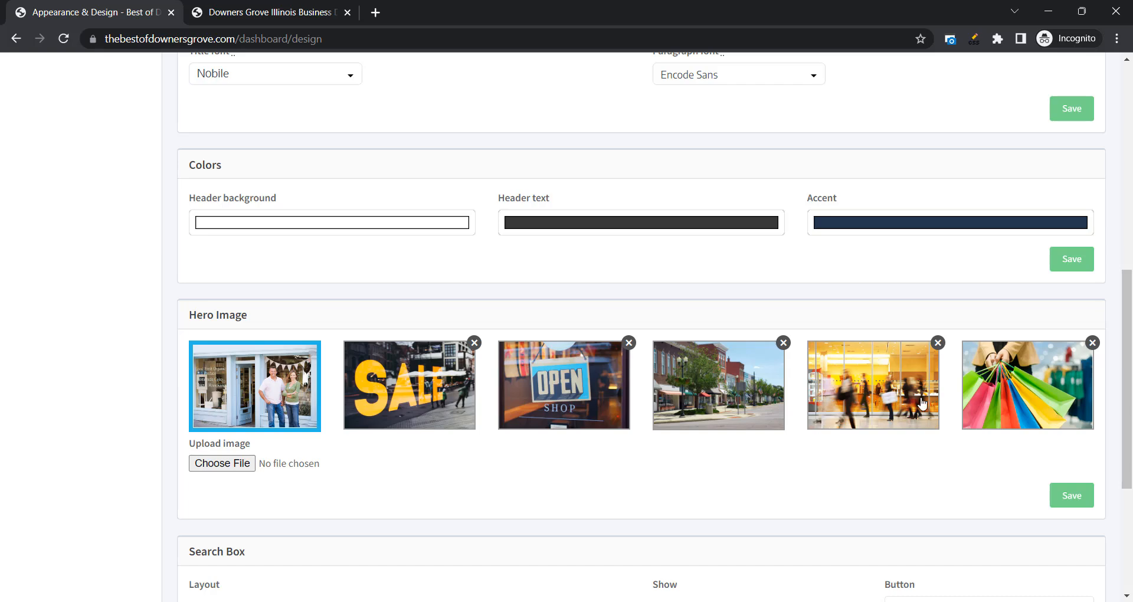
pyautogui.moveTo(885, 407)
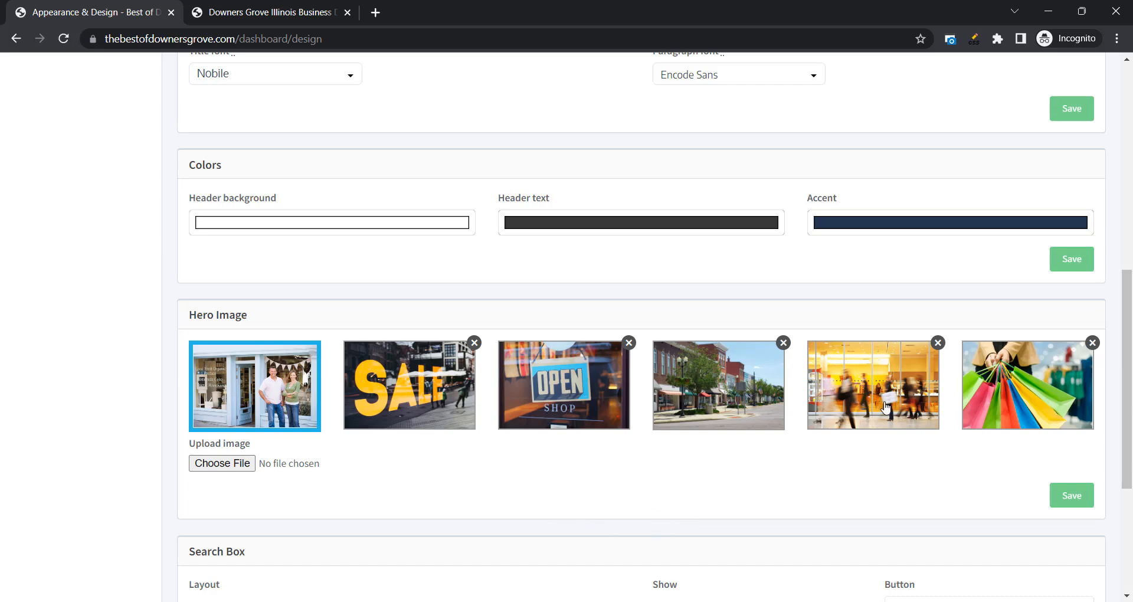
pyautogui.click(872, 385)
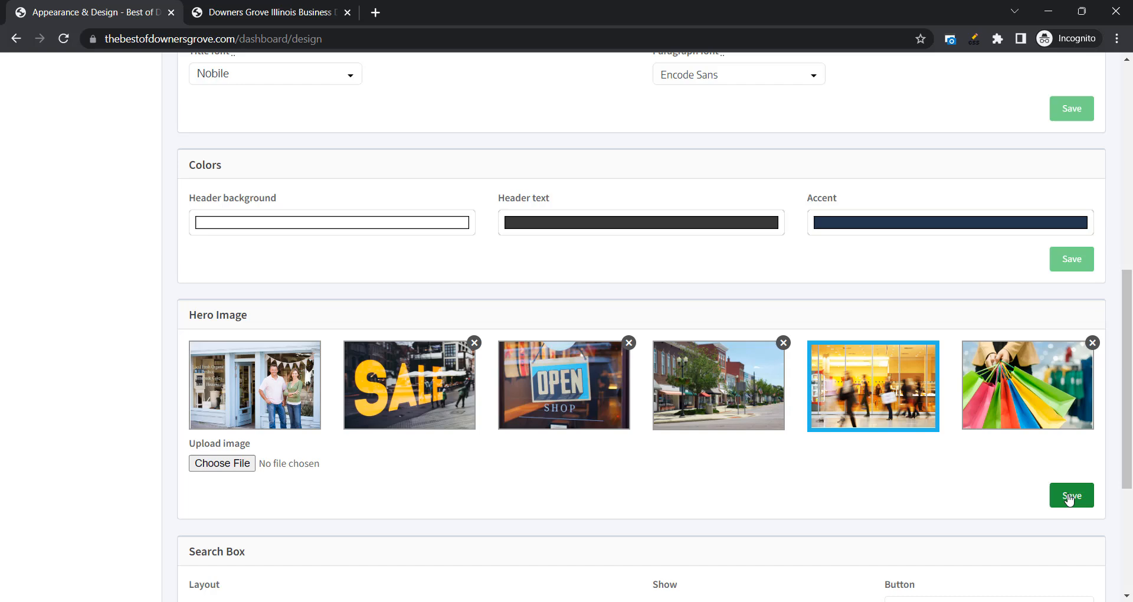
pyautogui.click(1072, 494)
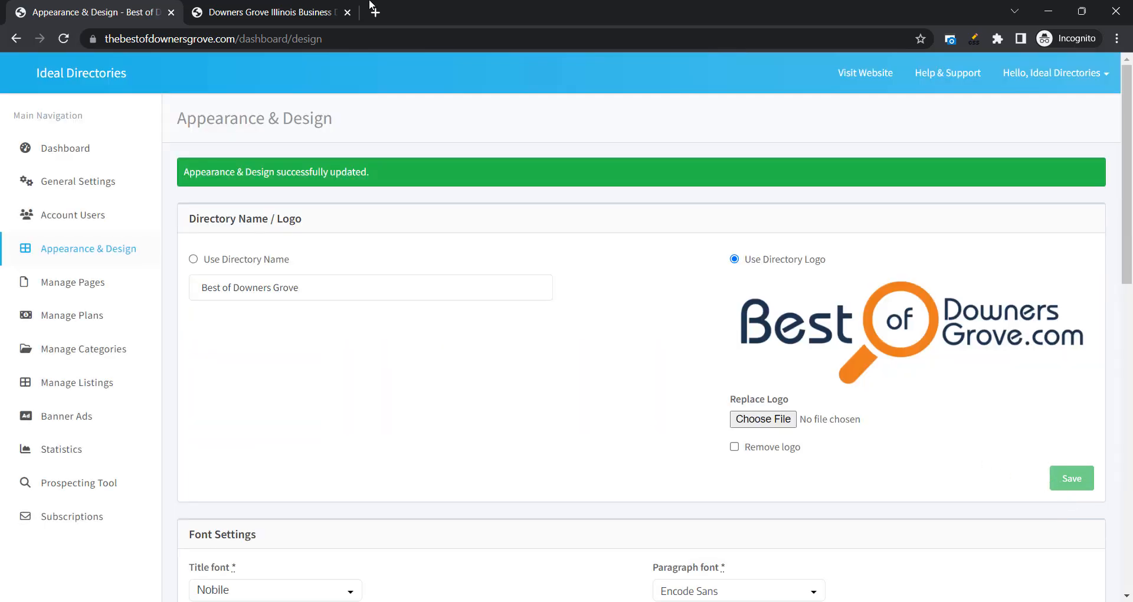
# Step: Browse the live homepage with its new hero and open the Bakery Sample Listing
pyautogui.click(263, 12)
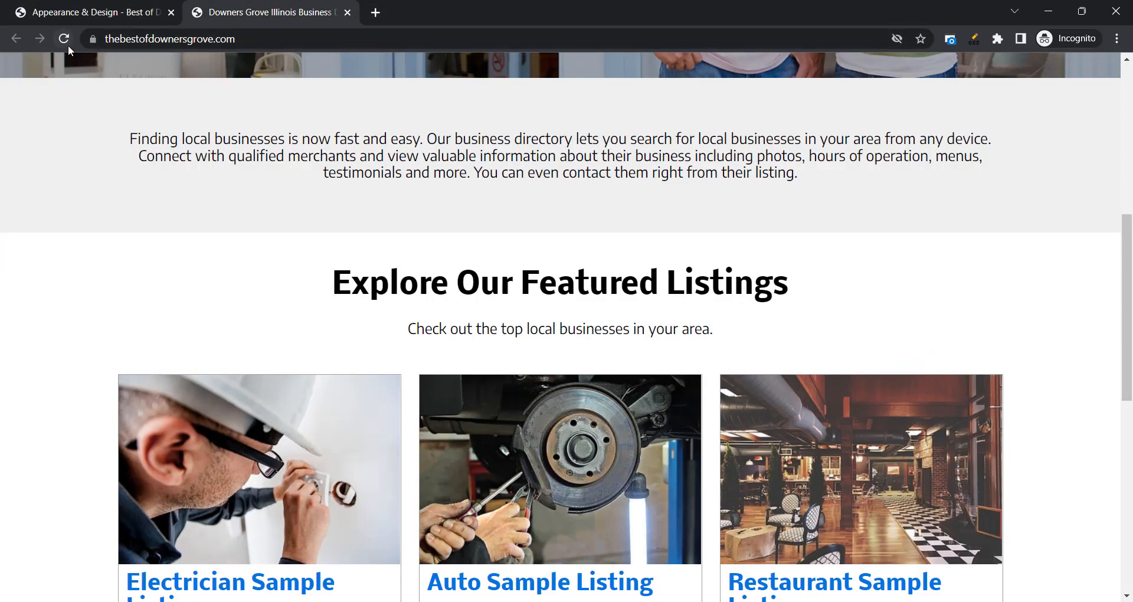
pyautogui.scroll(3)
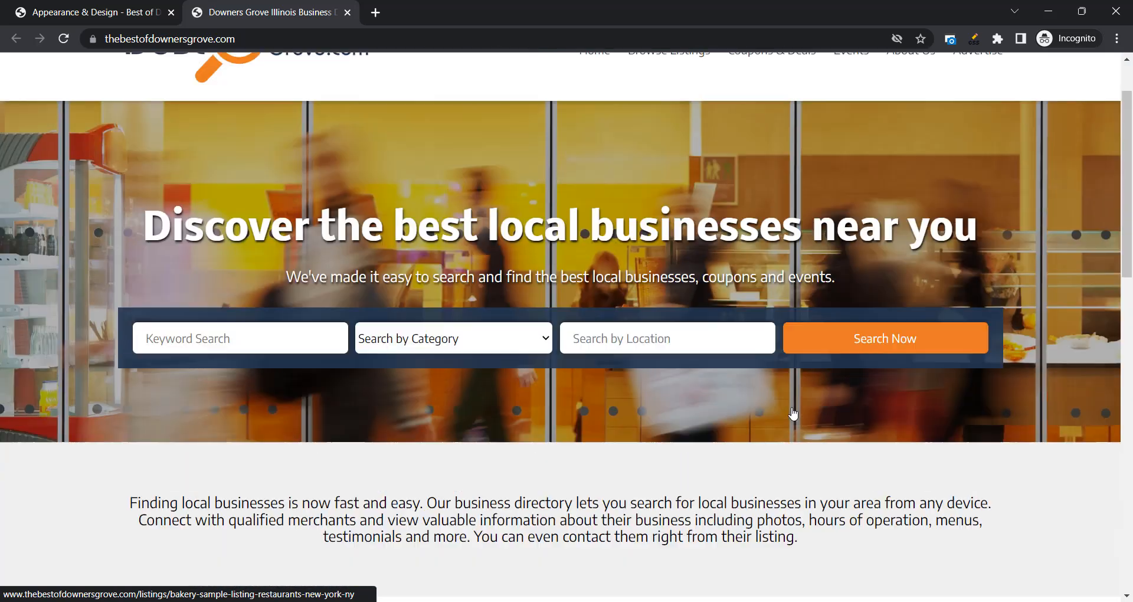
pyautogui.scroll(3)
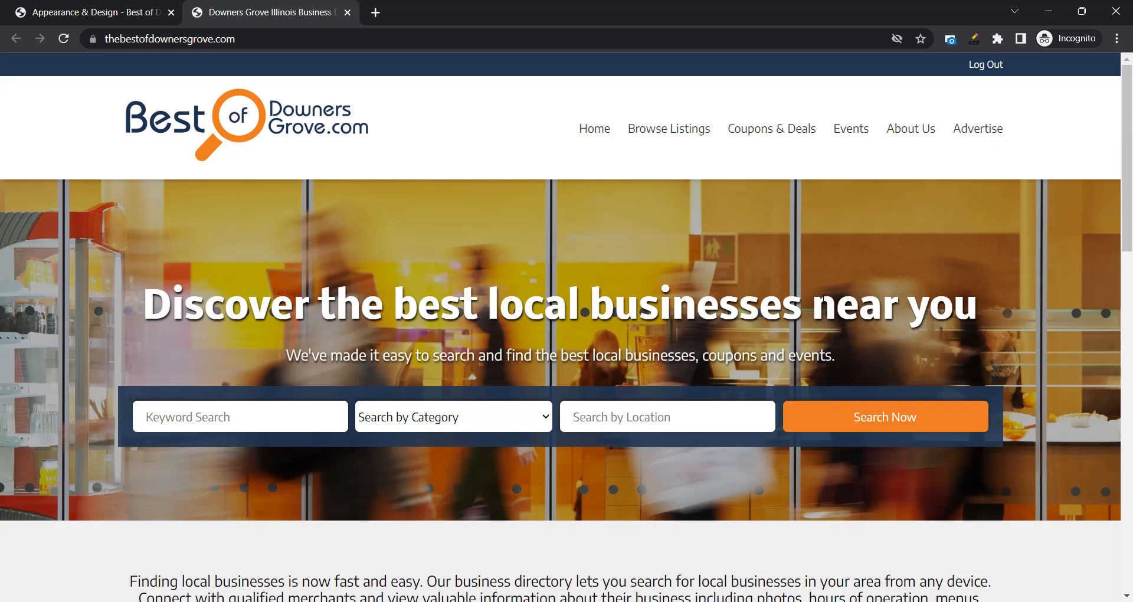
pyautogui.scroll(-3)
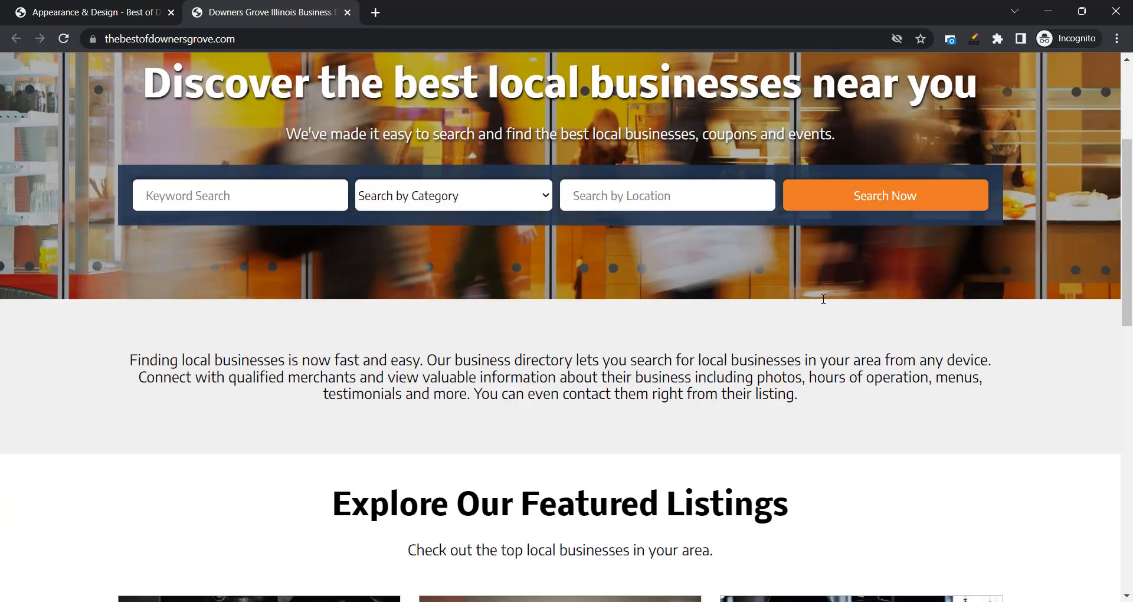
pyautogui.scroll(-3)
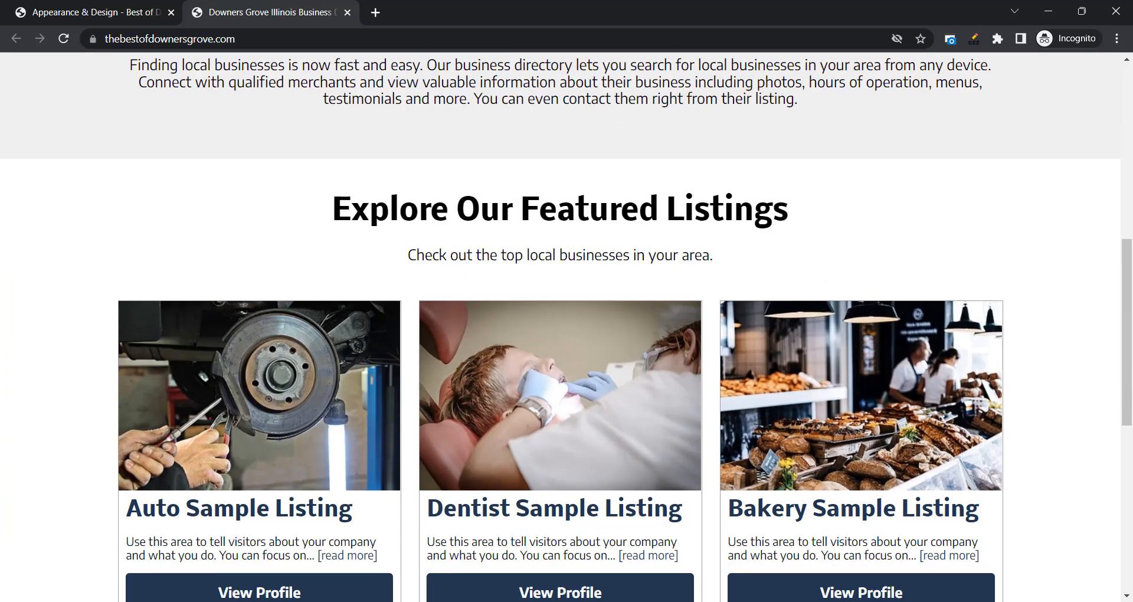
pyautogui.scroll(-3)
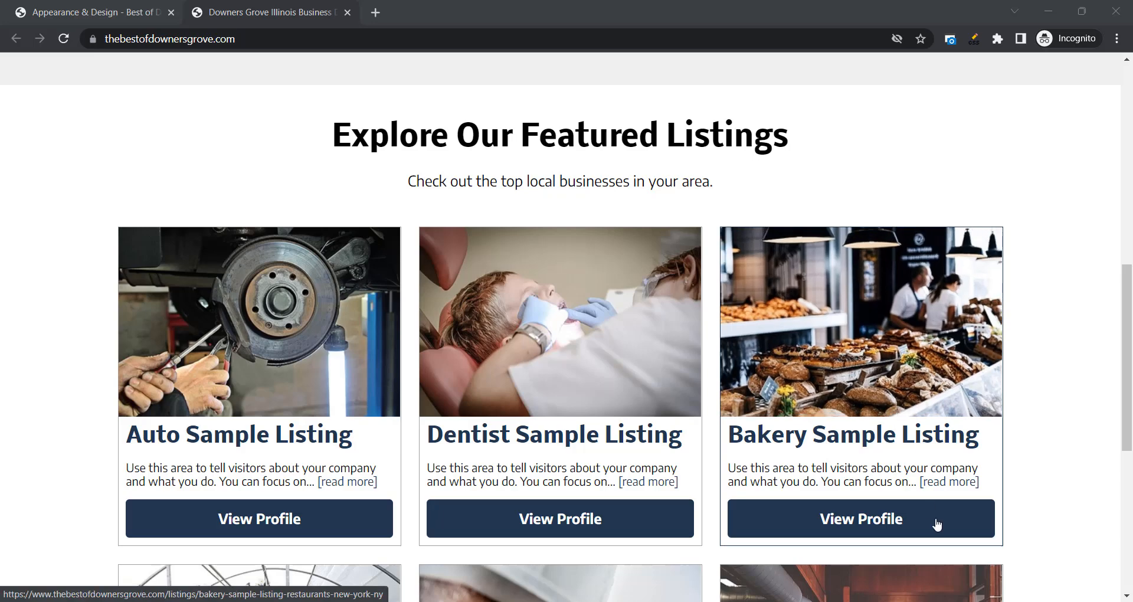
pyautogui.click(860, 518)
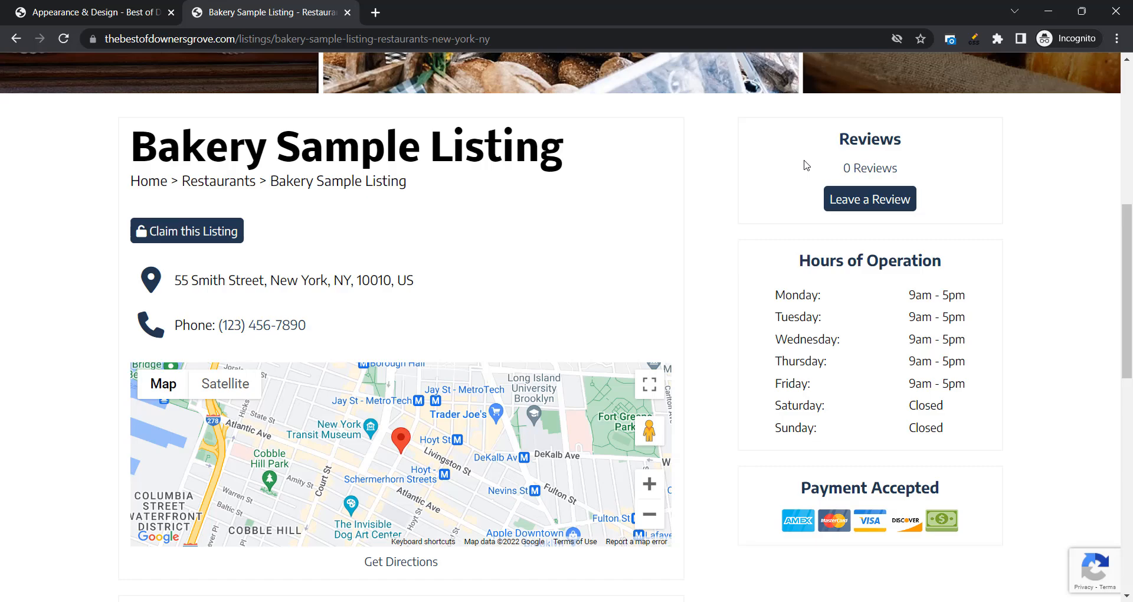
pyautogui.moveTo(204, 268)
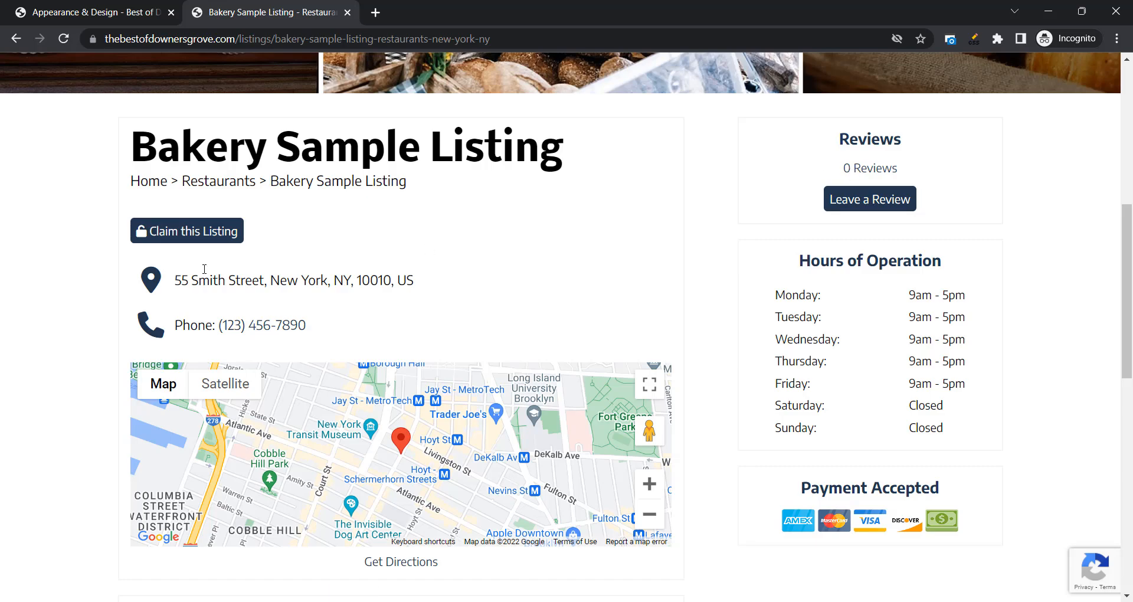
# Step: Scroll through the bakery listing to the footer and back to the top
pyautogui.scroll(-3)
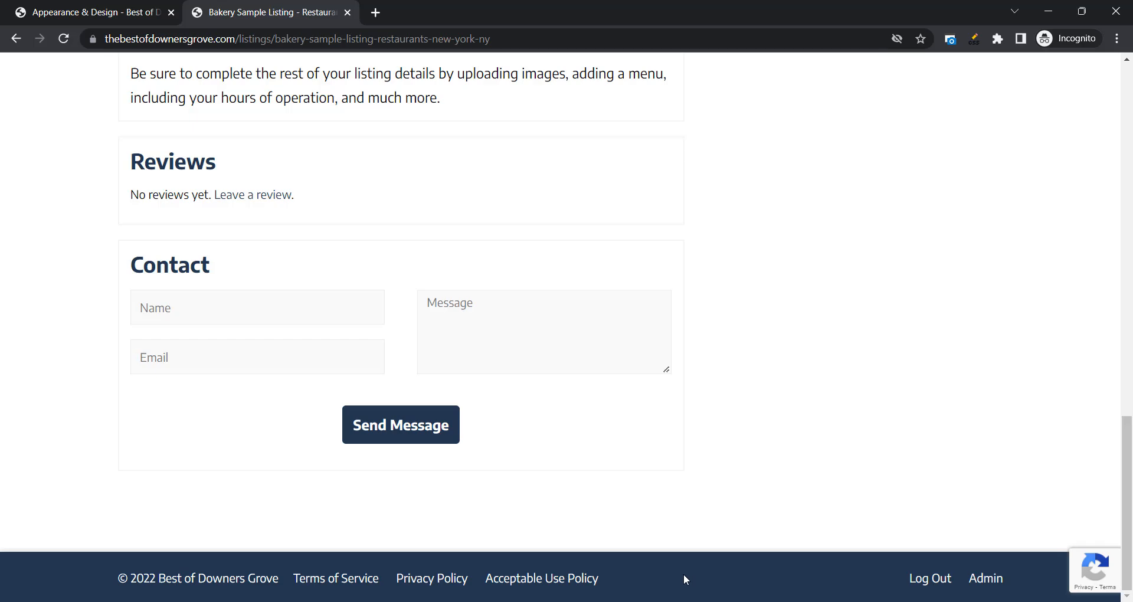
pyautogui.scroll(3)
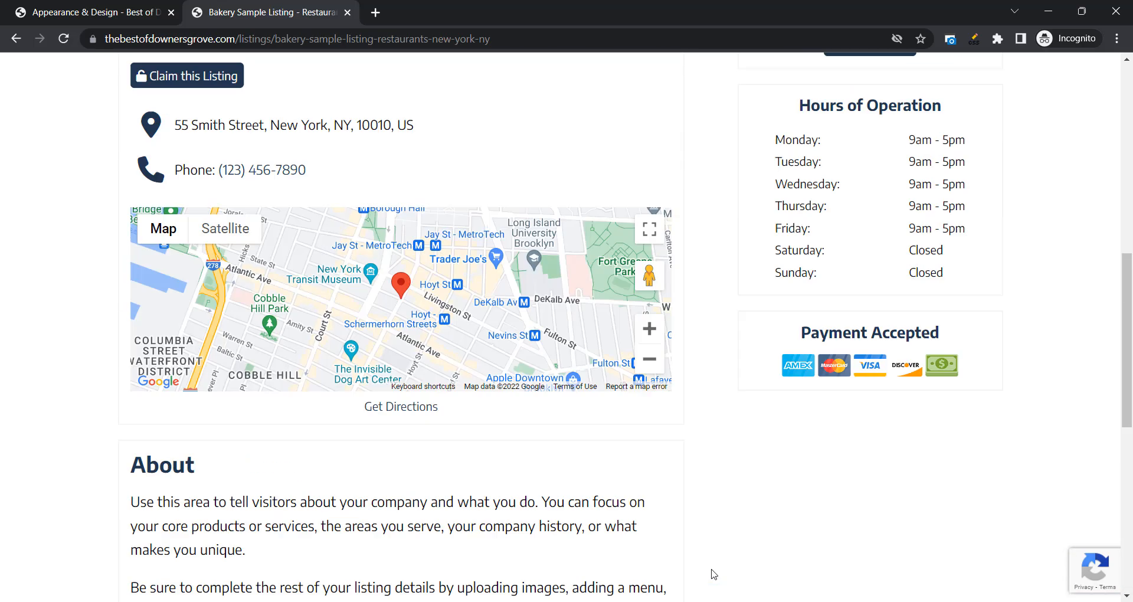
pyautogui.scroll(3)
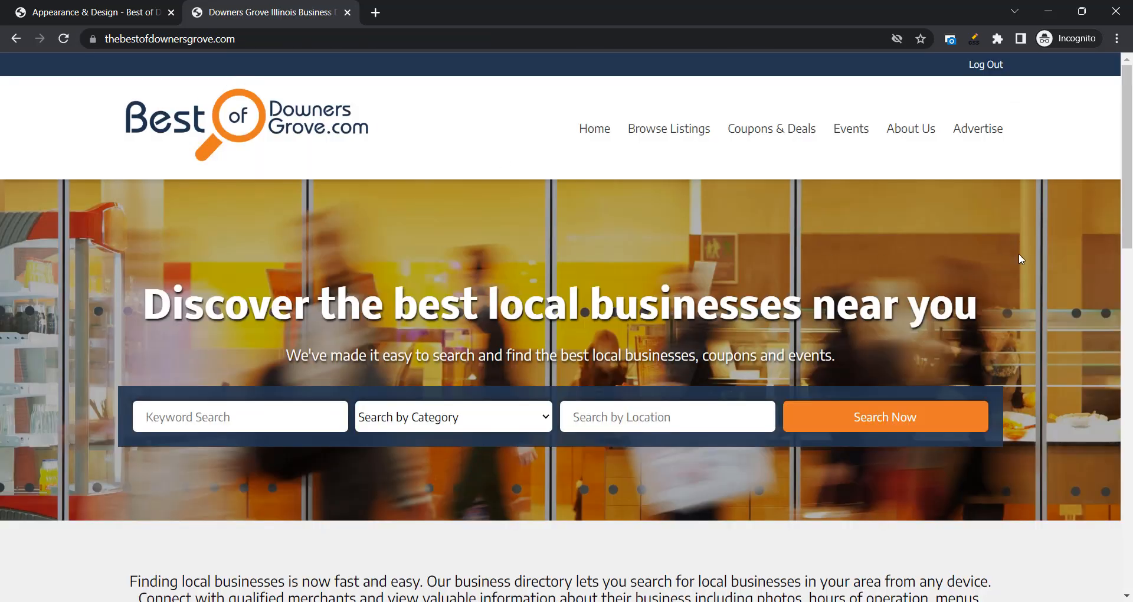
pyautogui.moveTo(936, 503)
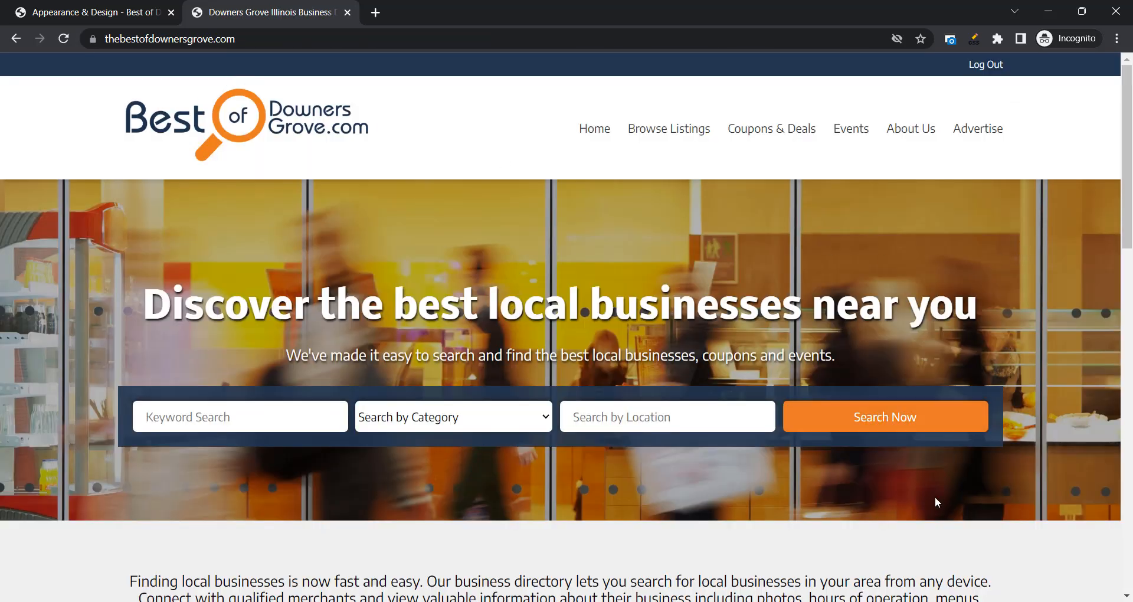
pyautogui.moveTo(935, 427)
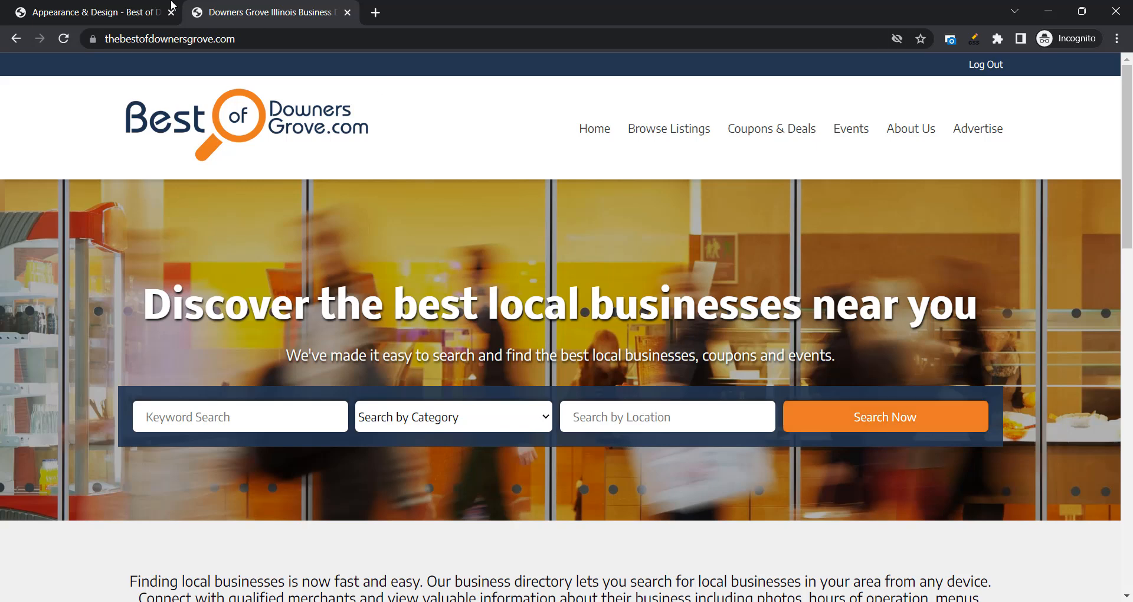
# Step: Make the search box layout vertical with button text 'Go!' and save it
pyautogui.click(87, 12)
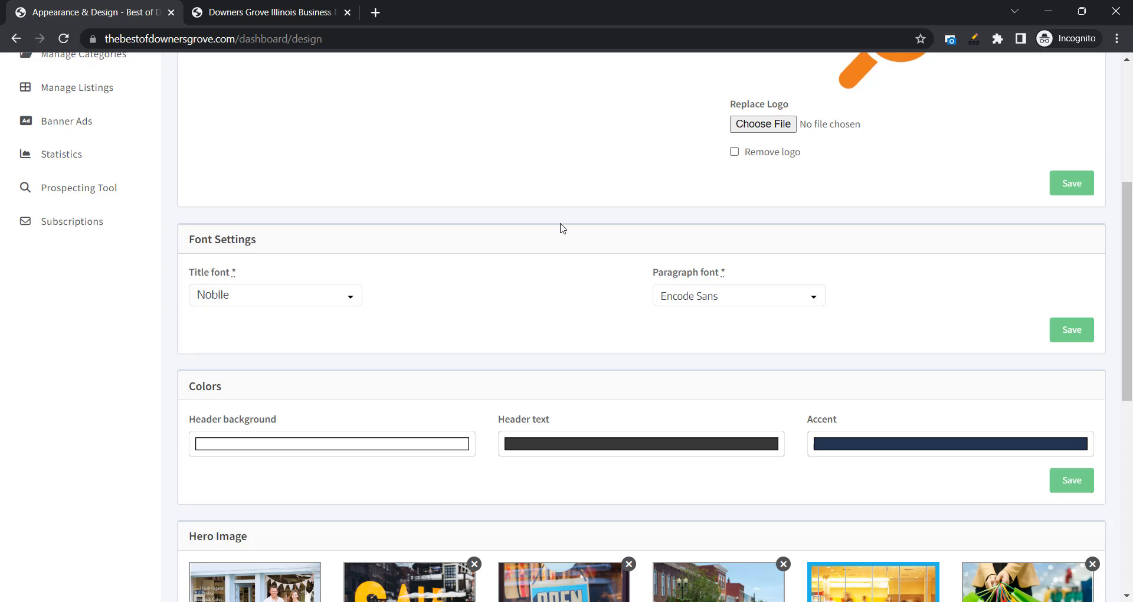
pyautogui.scroll(-3)
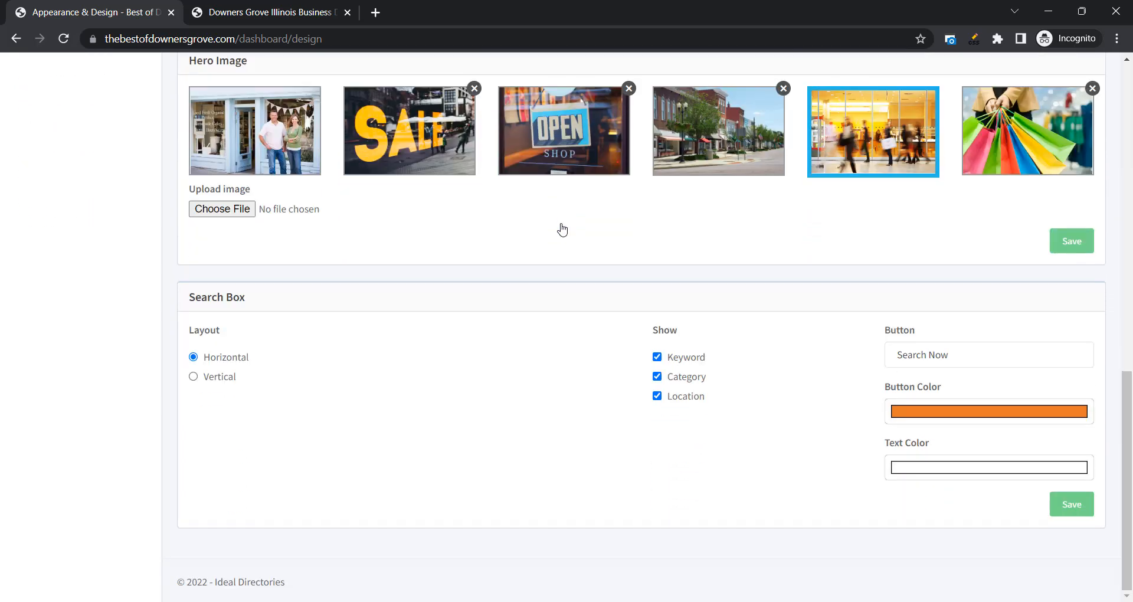
pyautogui.moveTo(378, 383)
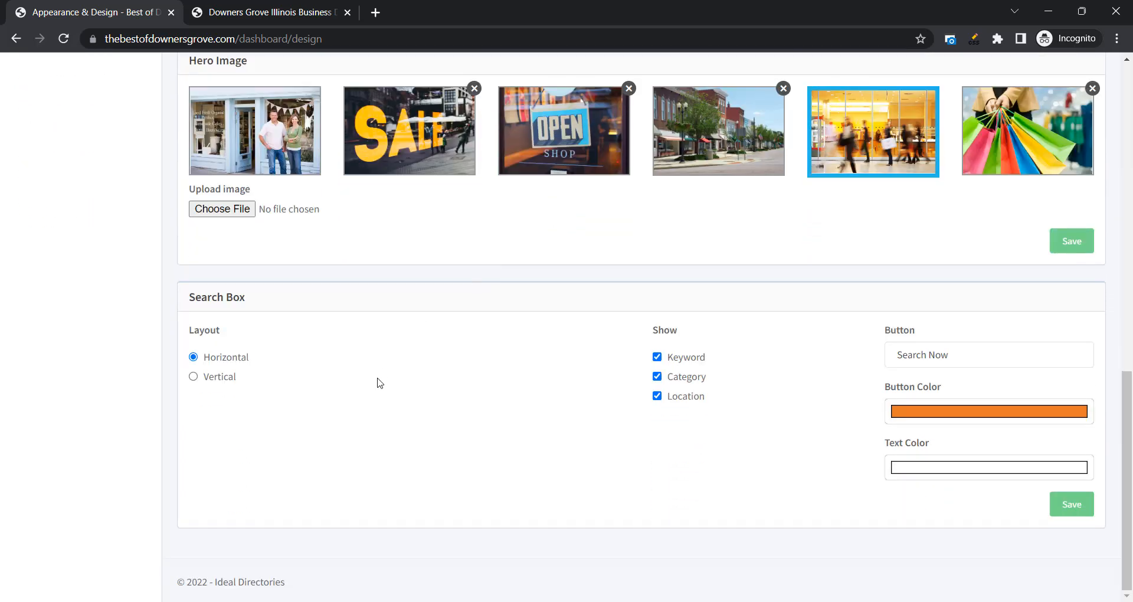
pyautogui.moveTo(347, 383)
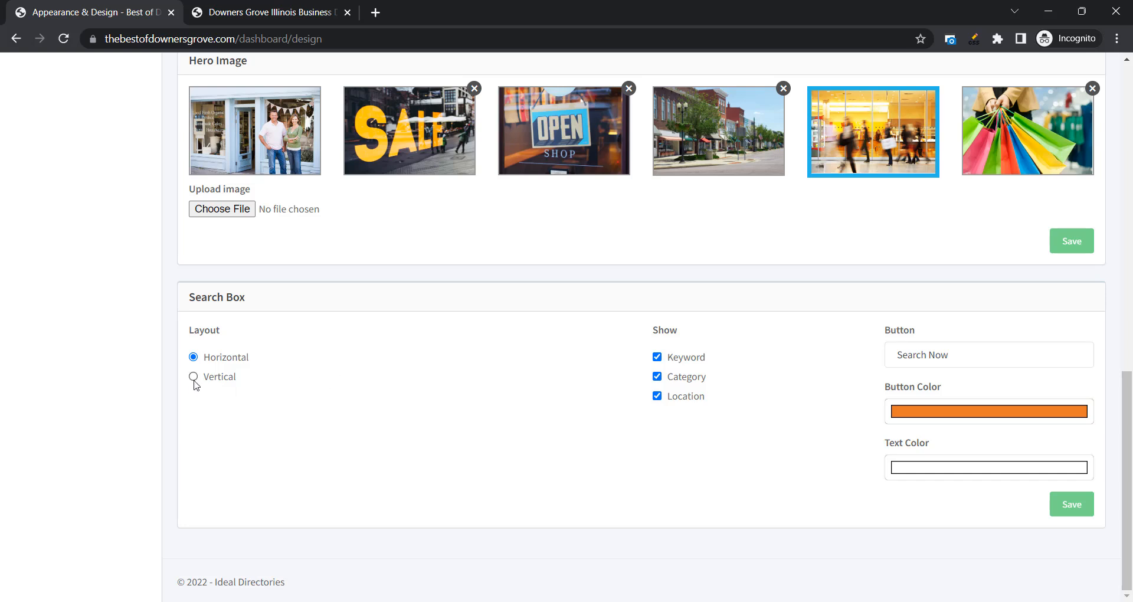
pyautogui.click(192, 376)
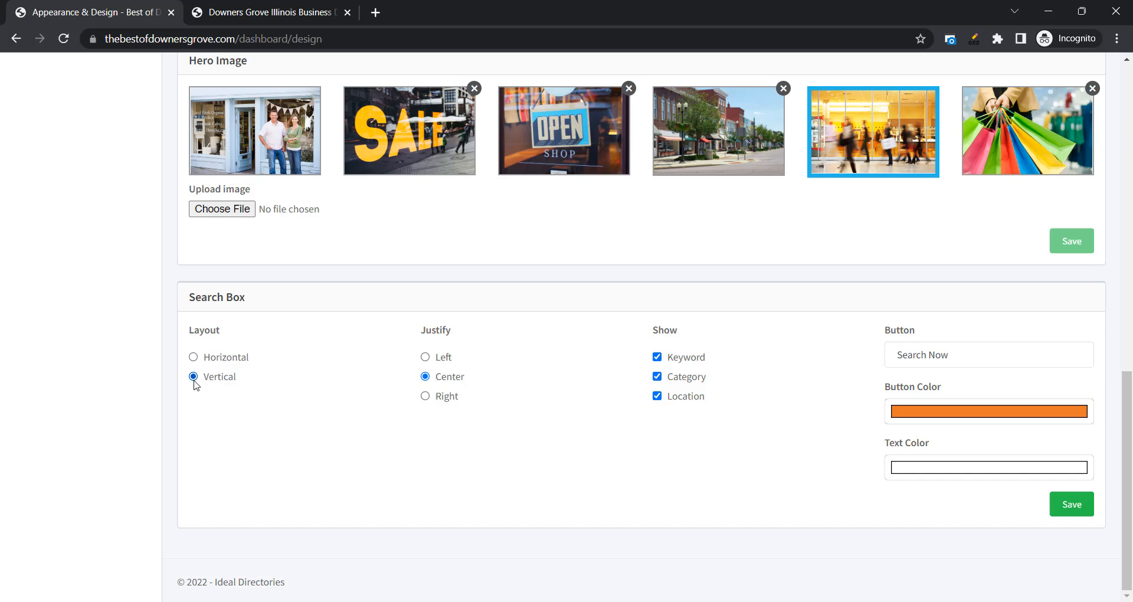
pyautogui.moveTo(485, 363)
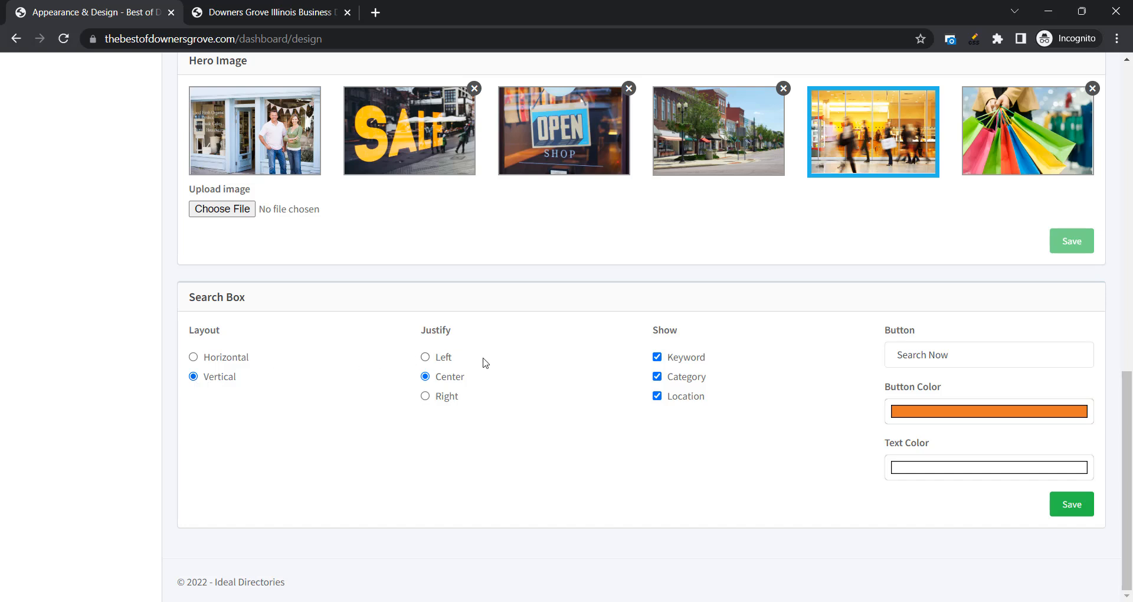
pyautogui.moveTo(937, 422)
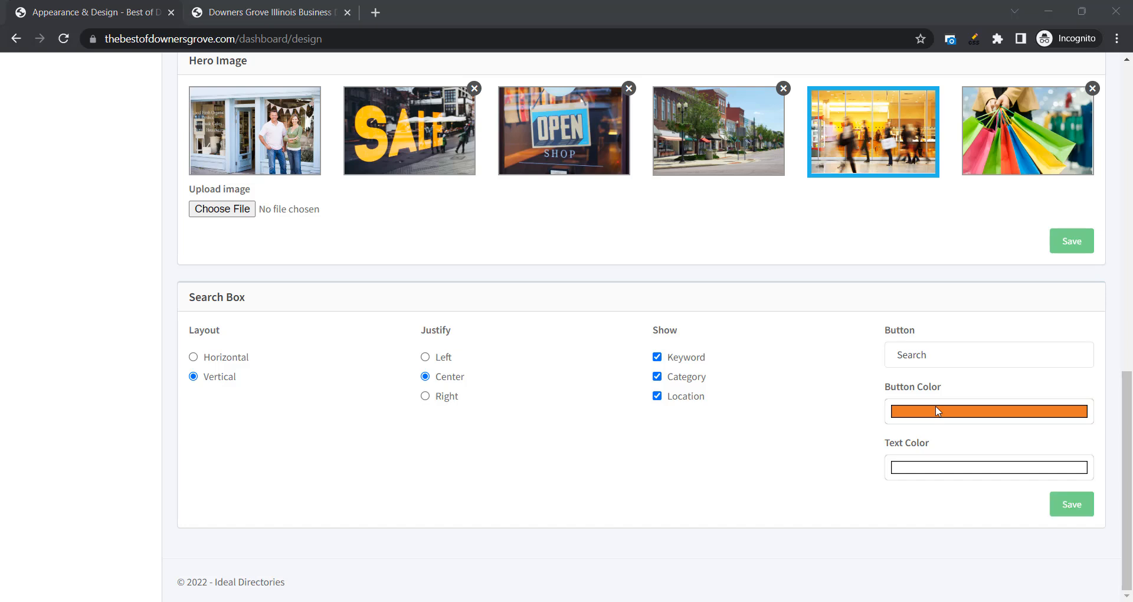
pyautogui.moveTo(949, 403)
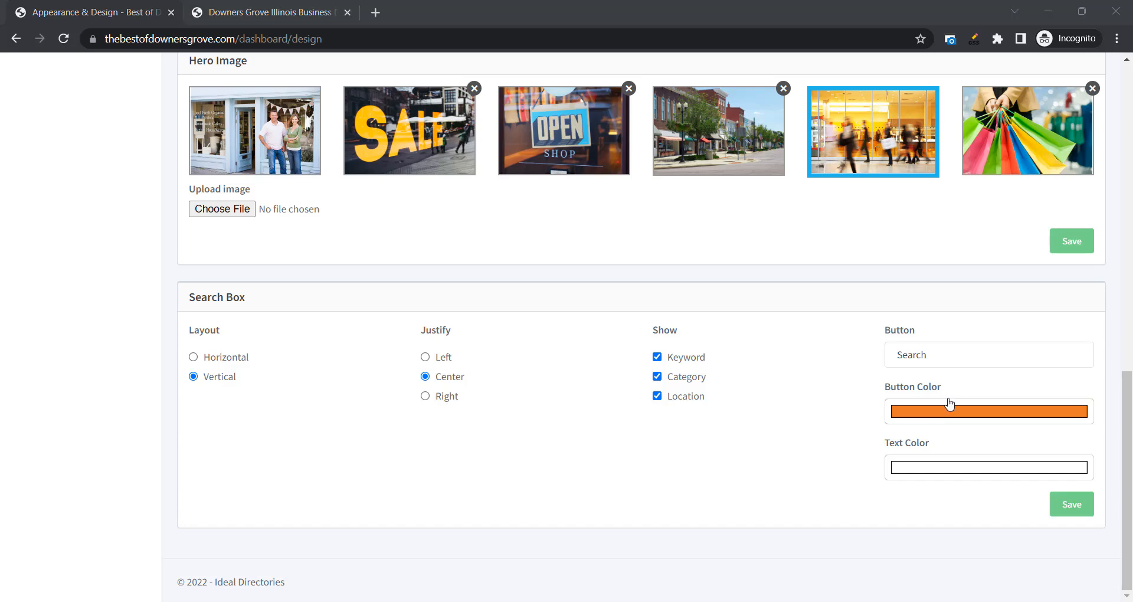
pyautogui.moveTo(957, 382)
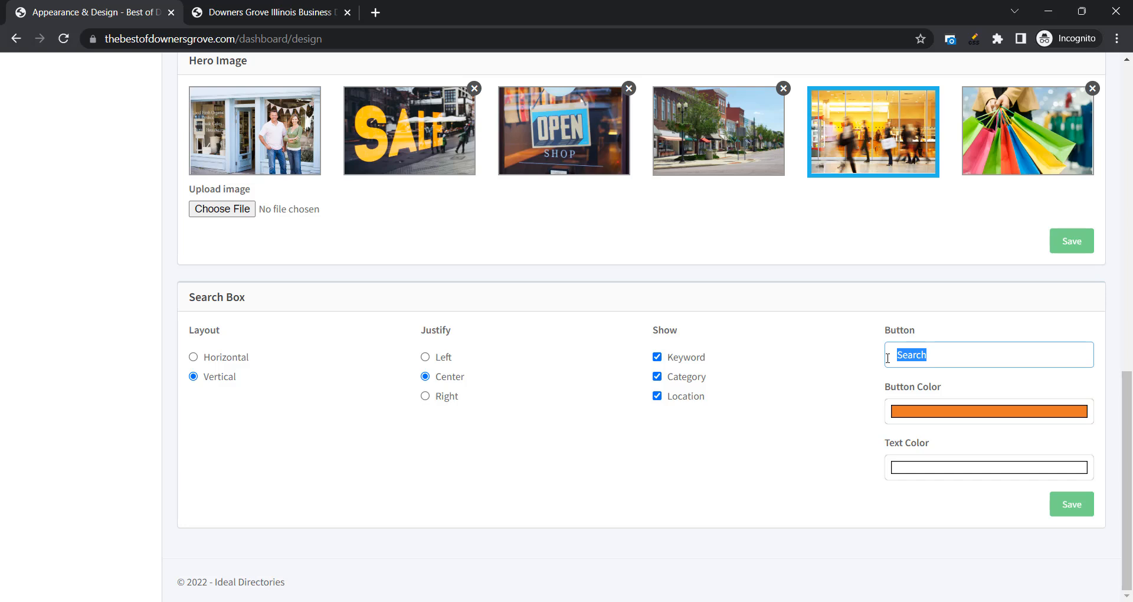
pyautogui.write('Go')
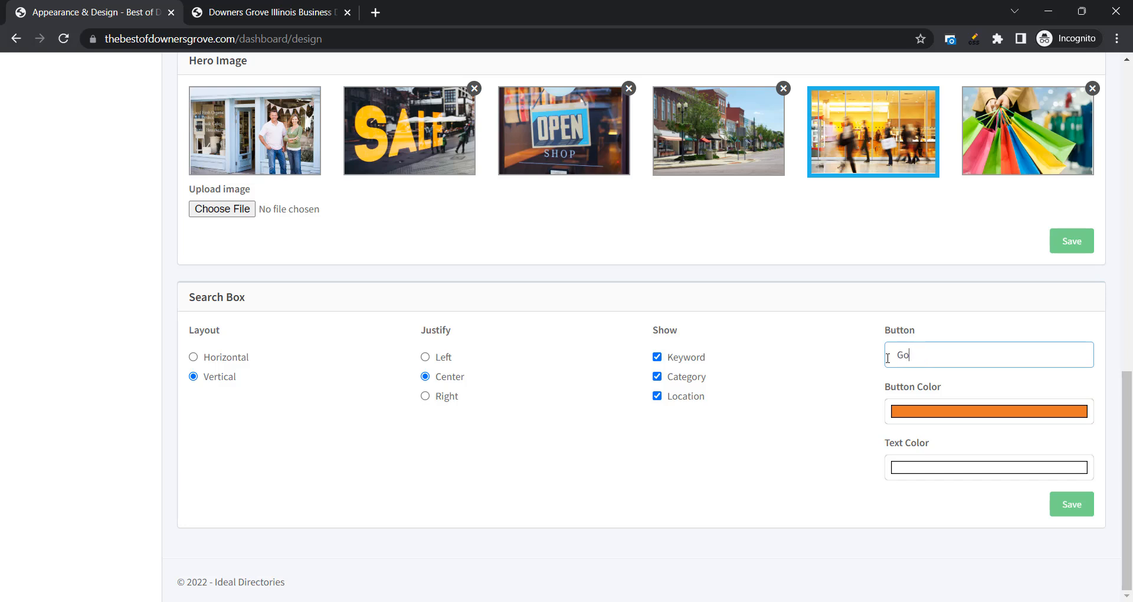
pyautogui.write('!')
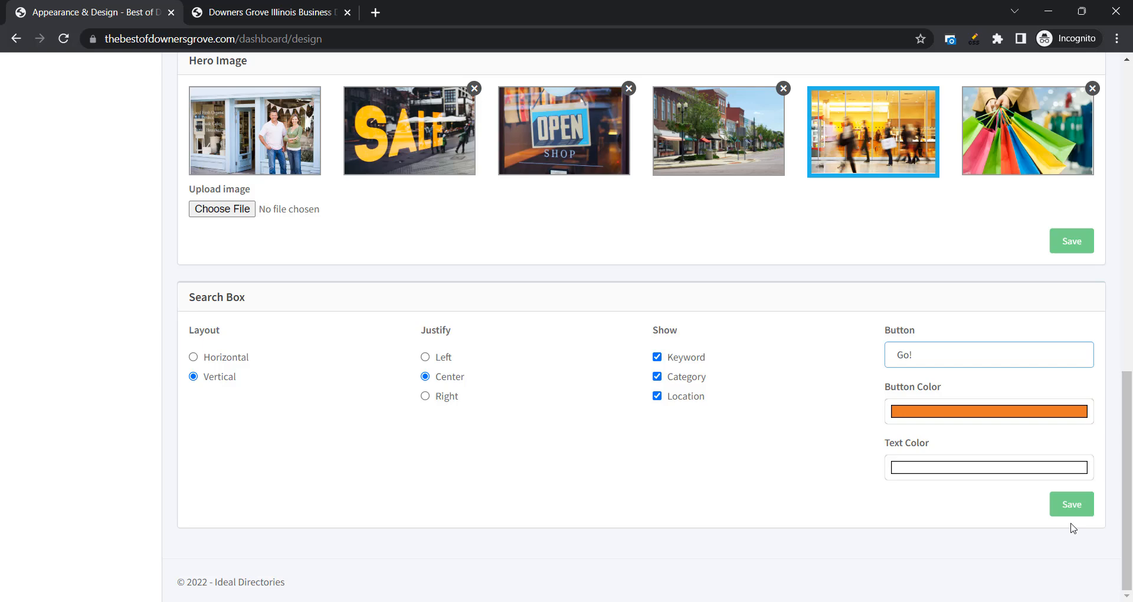
pyautogui.click(1070, 504)
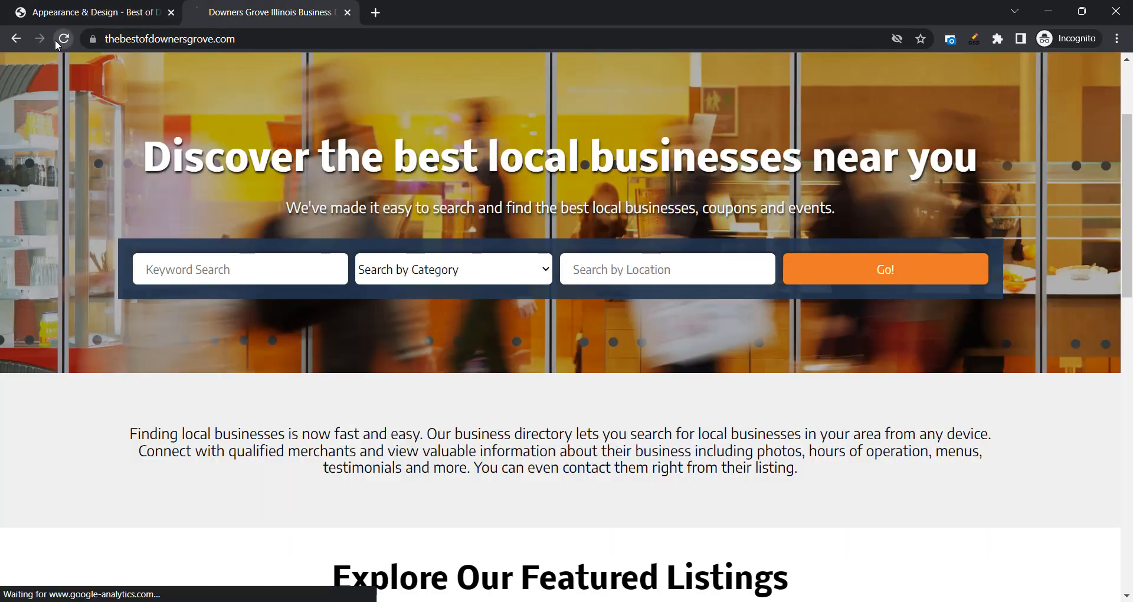
# Step: Check the stacked vertical search box with orange Go! on the homepage, then return to Appearance & Design
pyautogui.scroll(3)
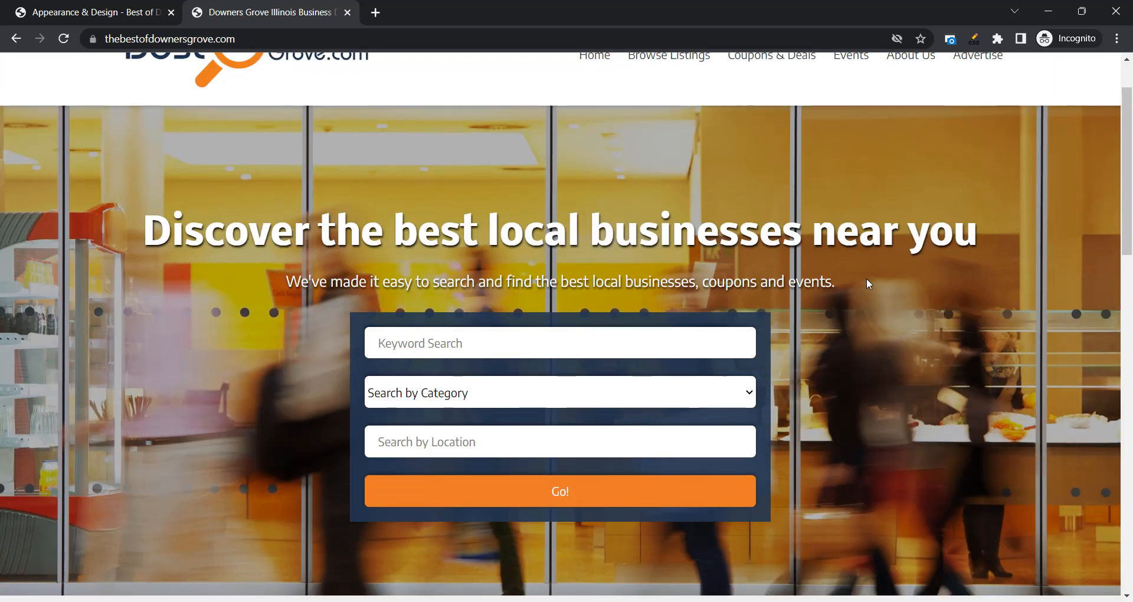
pyautogui.moveTo(877, 417)
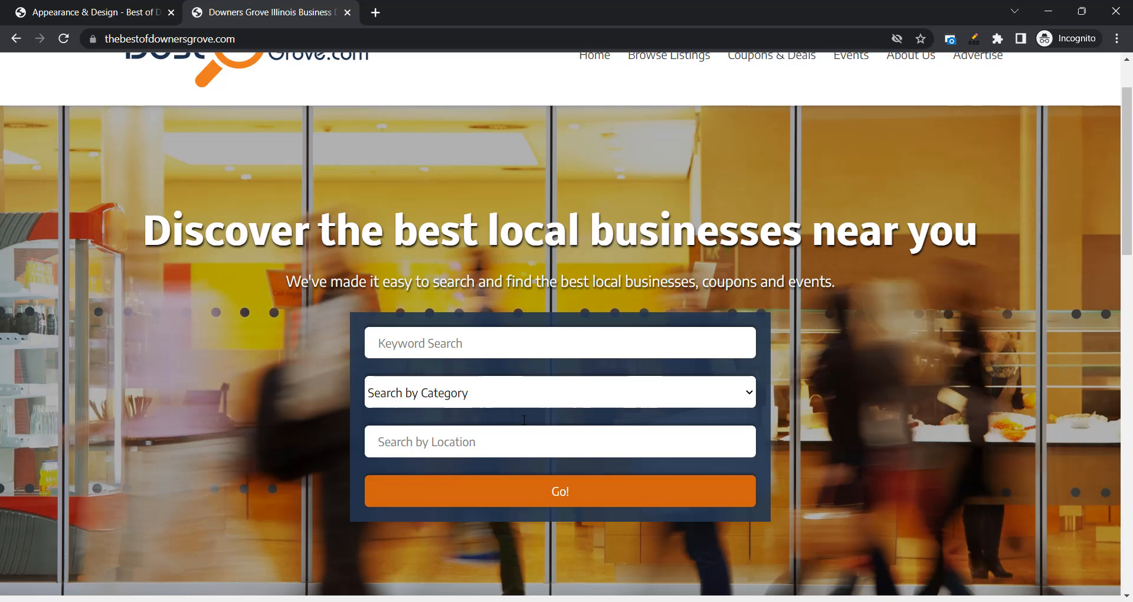
pyautogui.moveTo(895, 394)
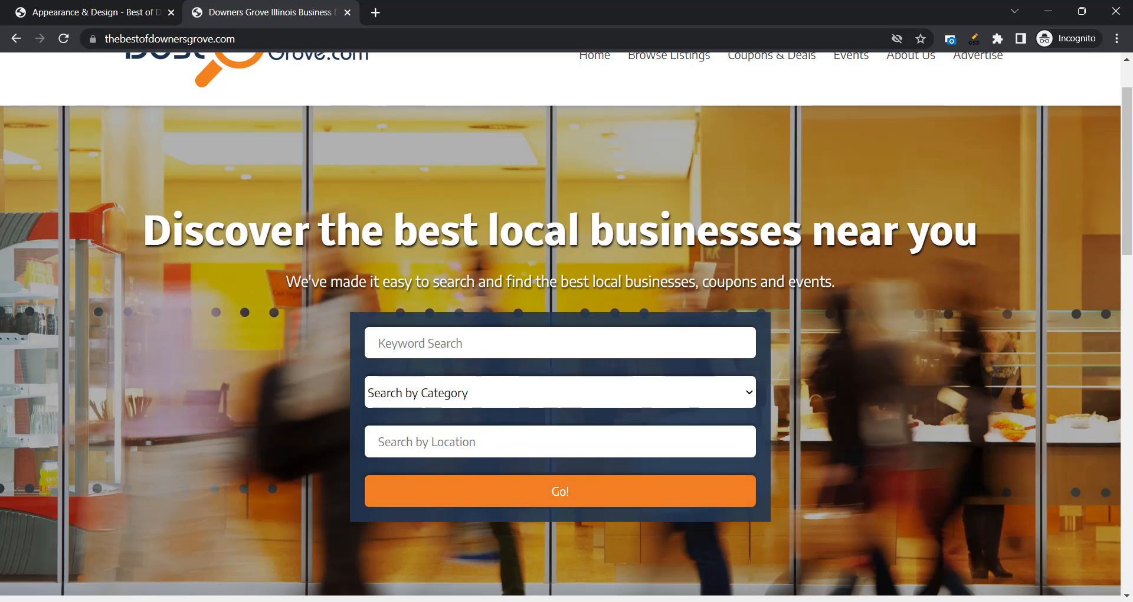
pyautogui.click(94, 12)
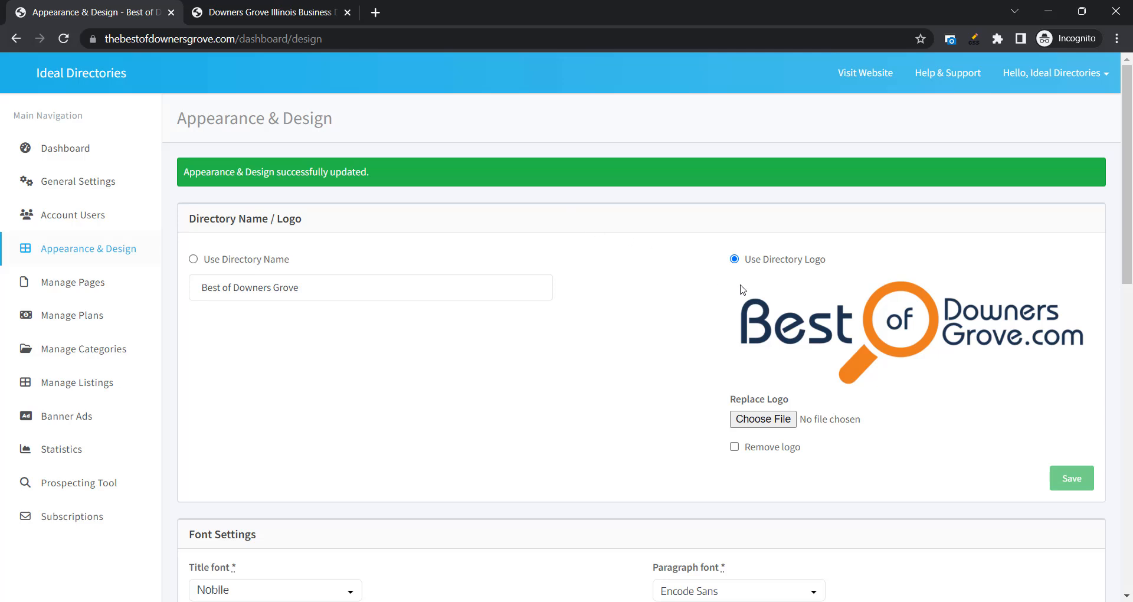
pyautogui.scroll(-3)
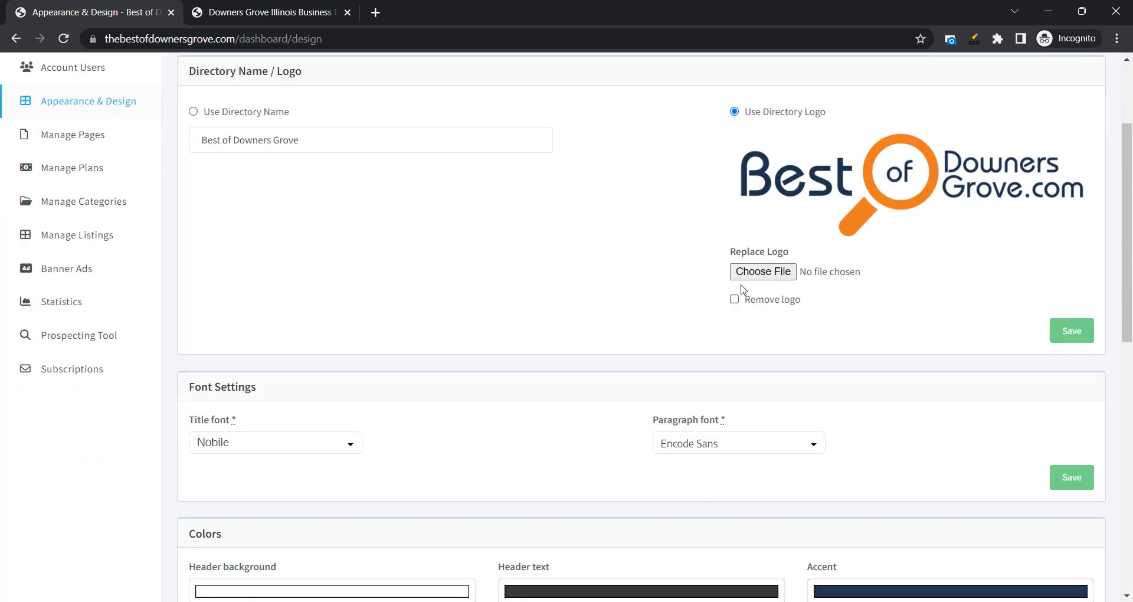
pyautogui.moveTo(468, 311)
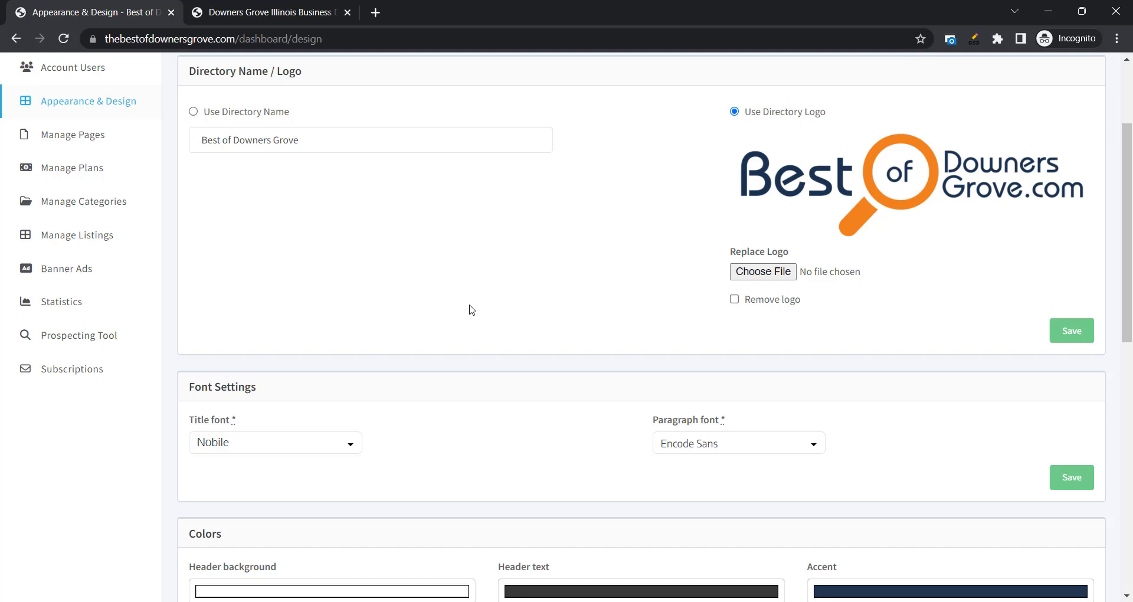
pyautogui.scroll(-3)
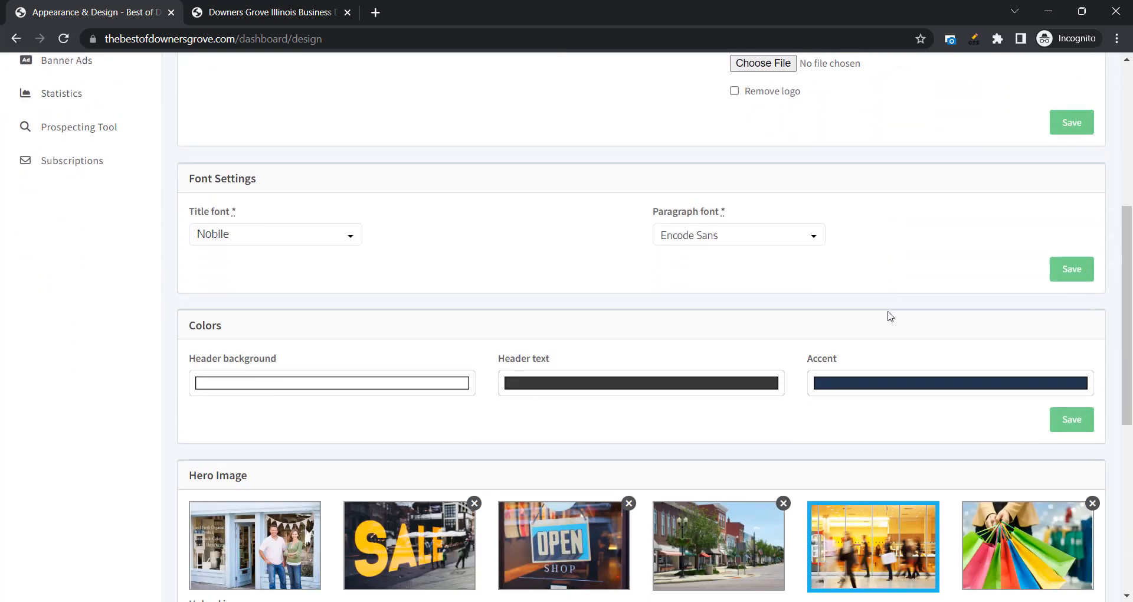
pyautogui.scroll(-3)
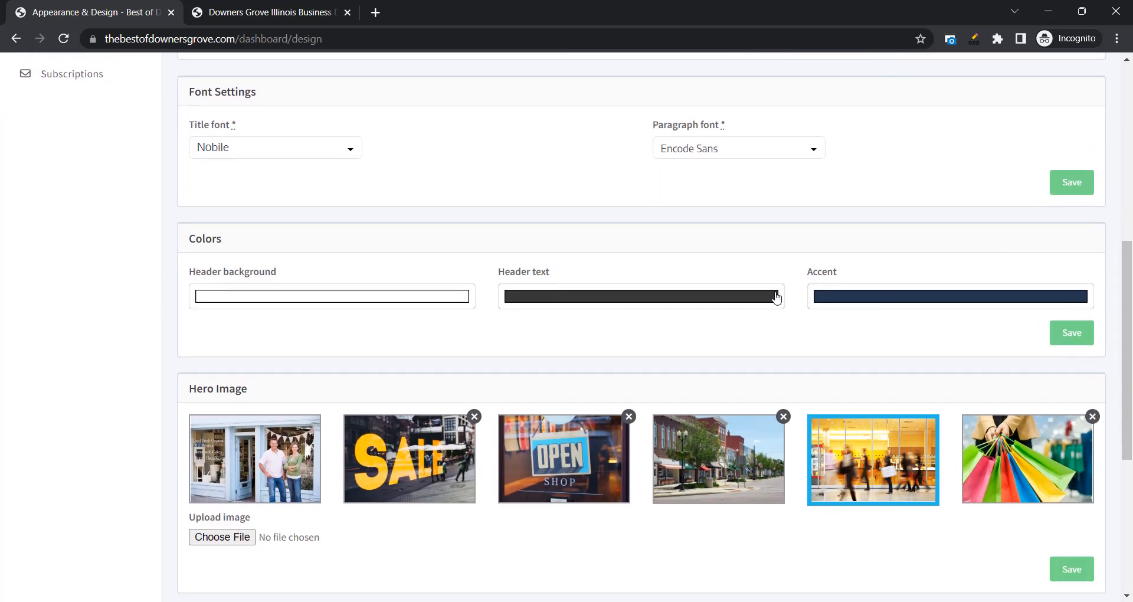
pyautogui.scroll(-3)
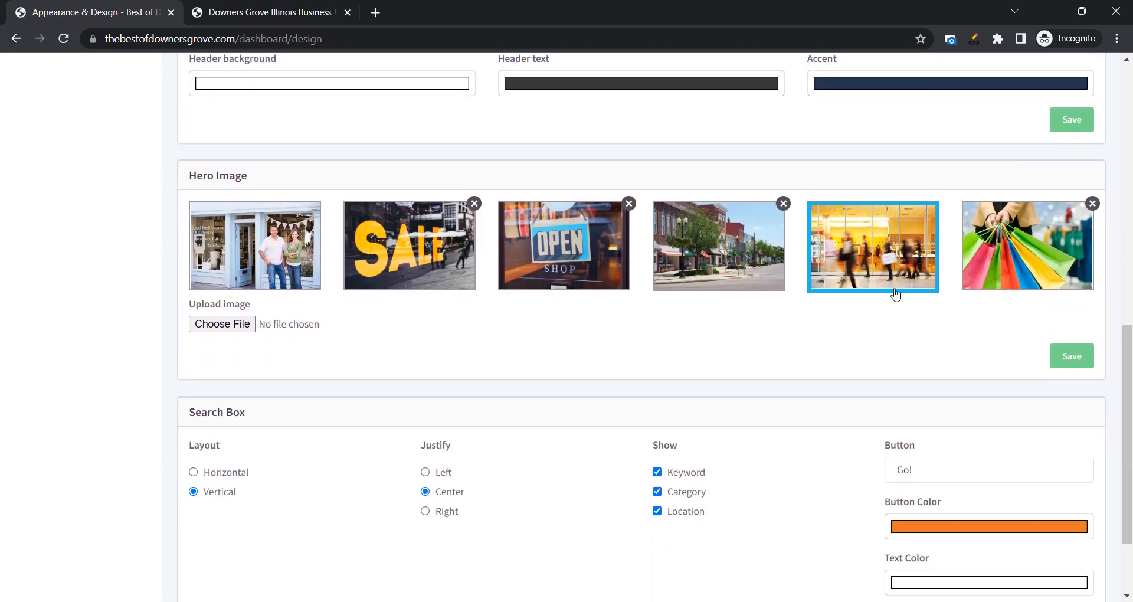
pyautogui.scroll(-3)
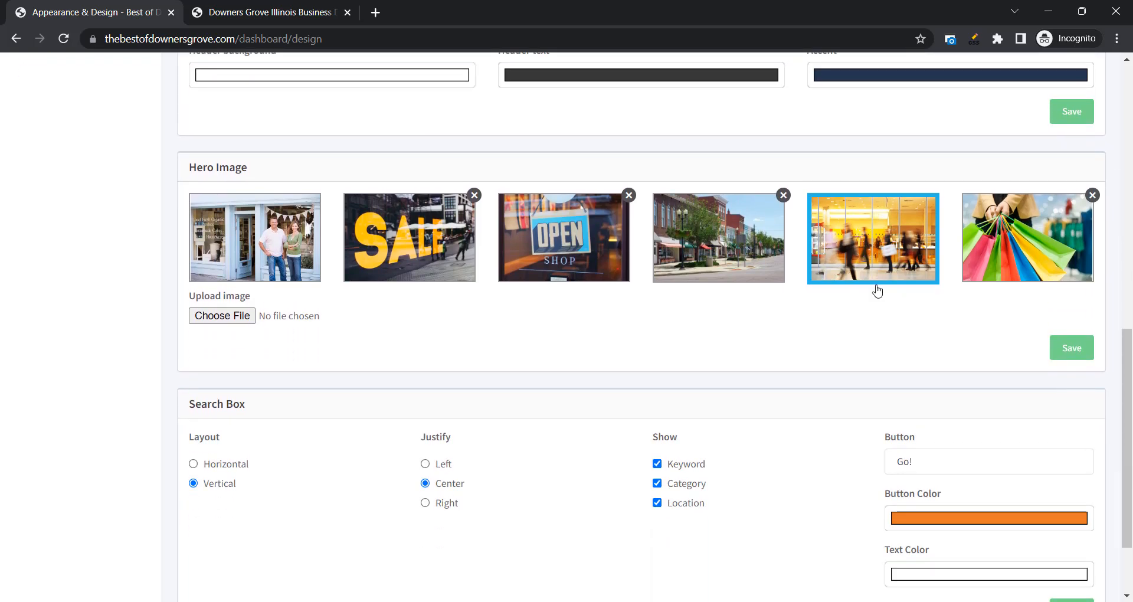
pyautogui.scroll(-3)
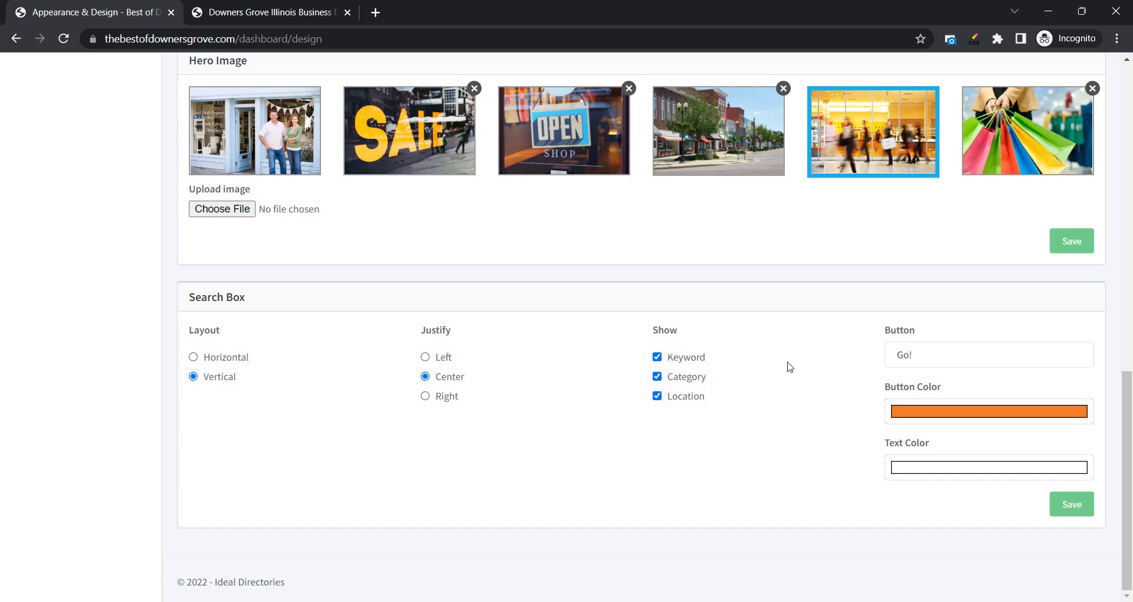
pyautogui.moveTo(780, 414)
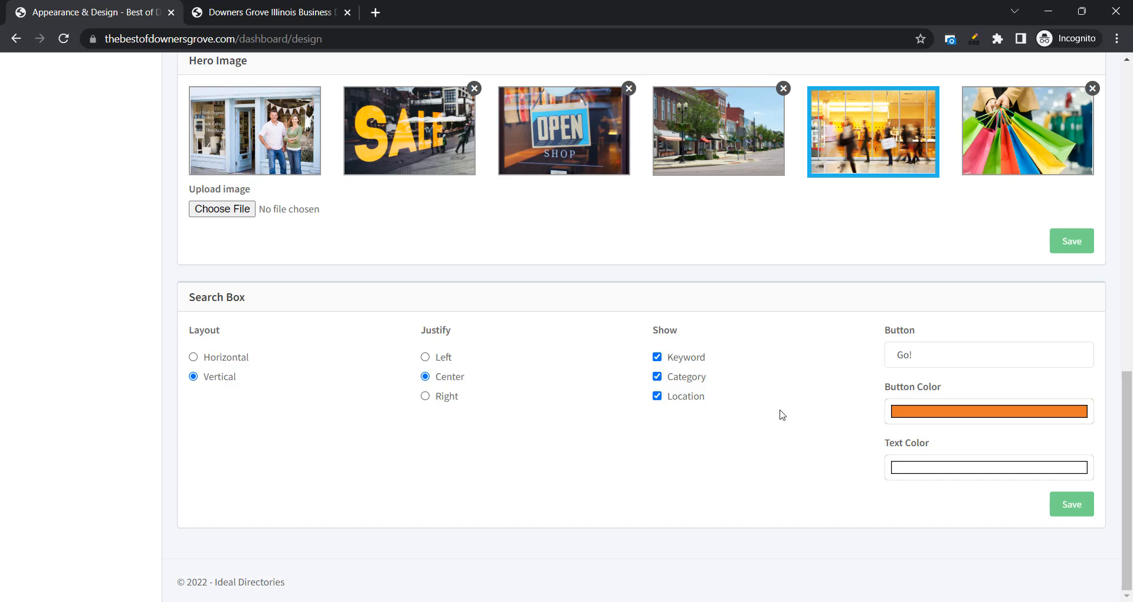
pyautogui.moveTo(304, 286)
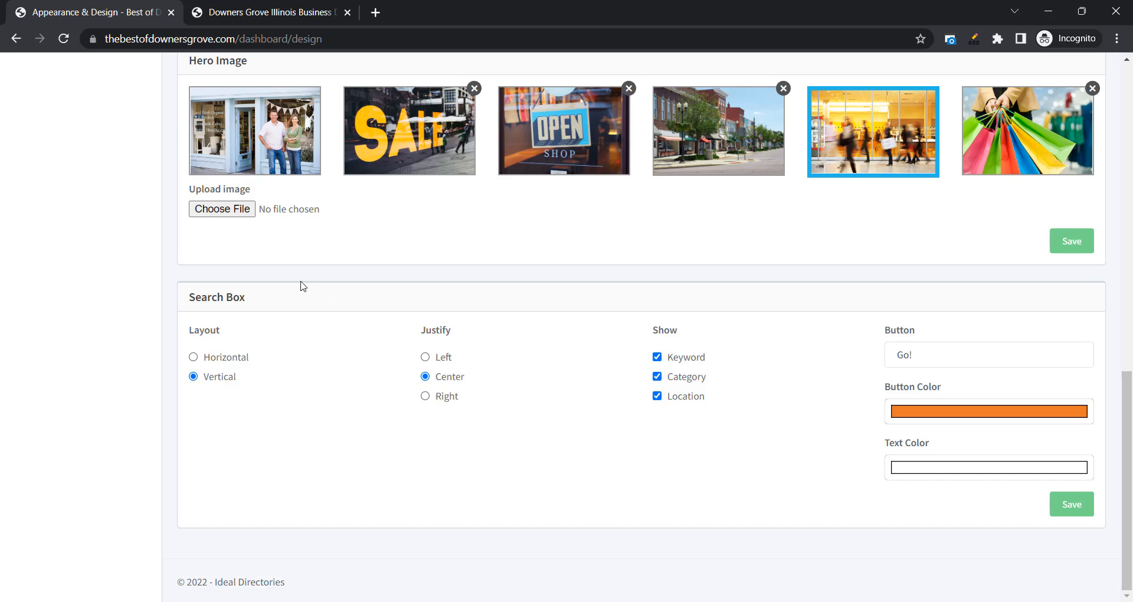